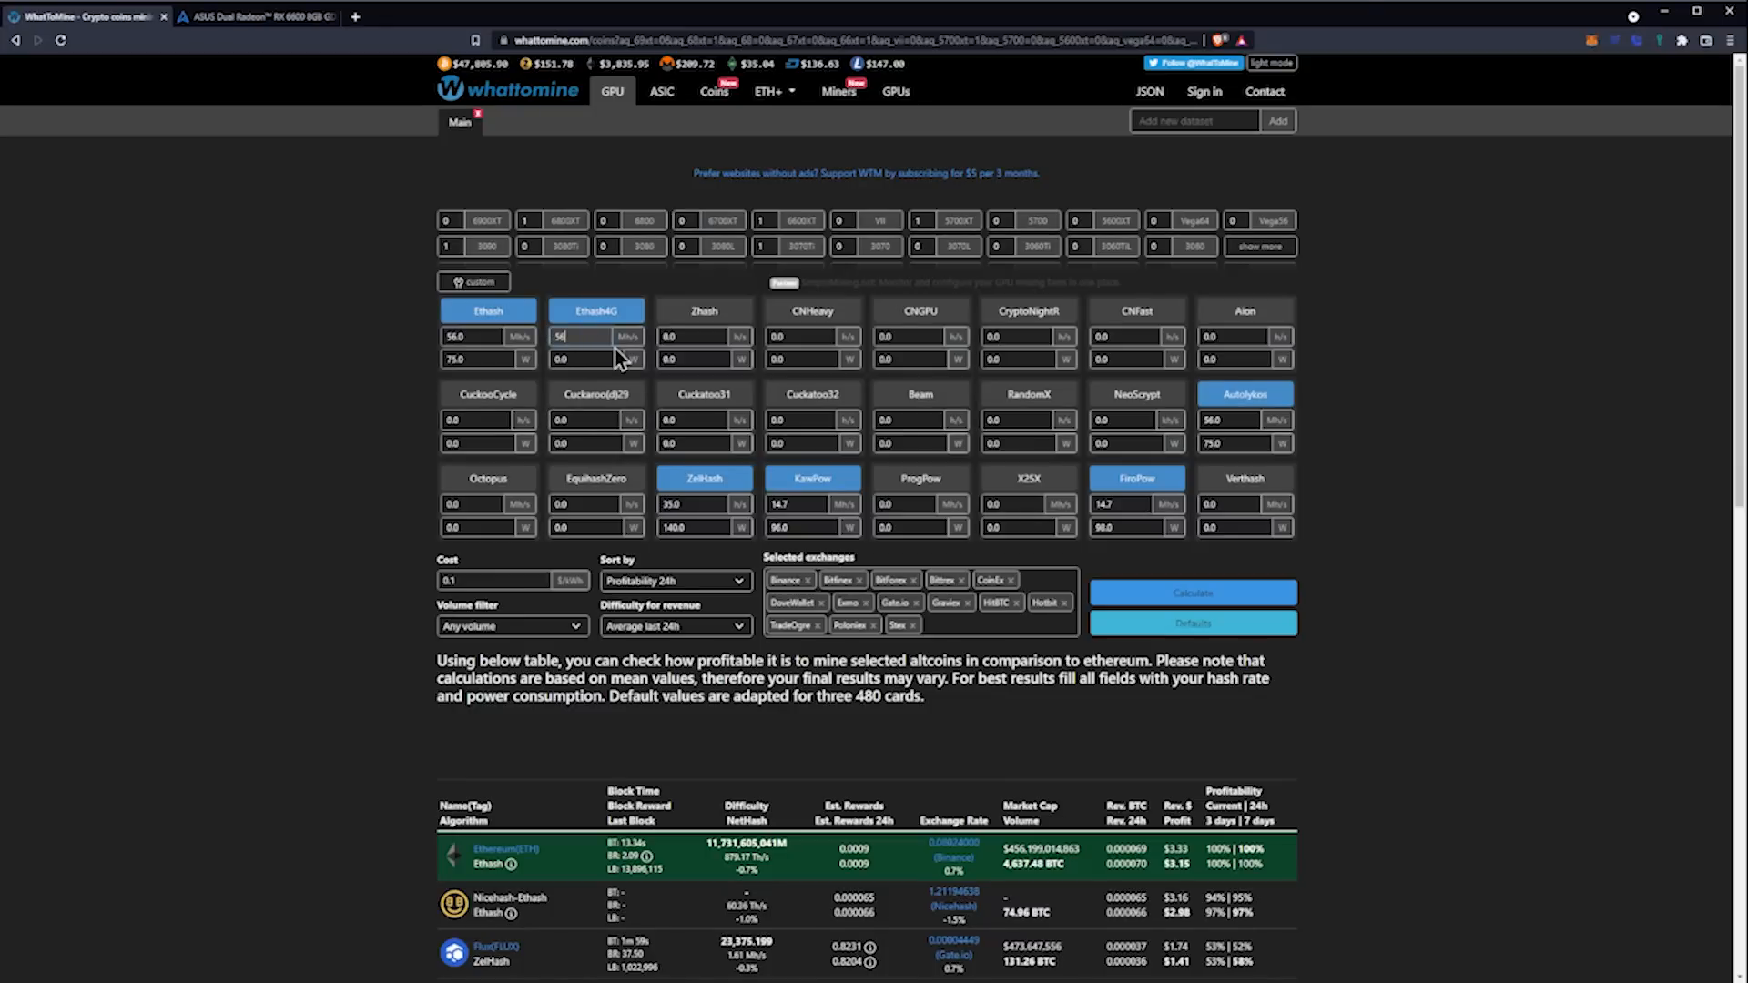
# Enter 27 Mh/s as the Ethash4G hashrate
pyautogui.click(596, 359)
pyautogui.write('75')
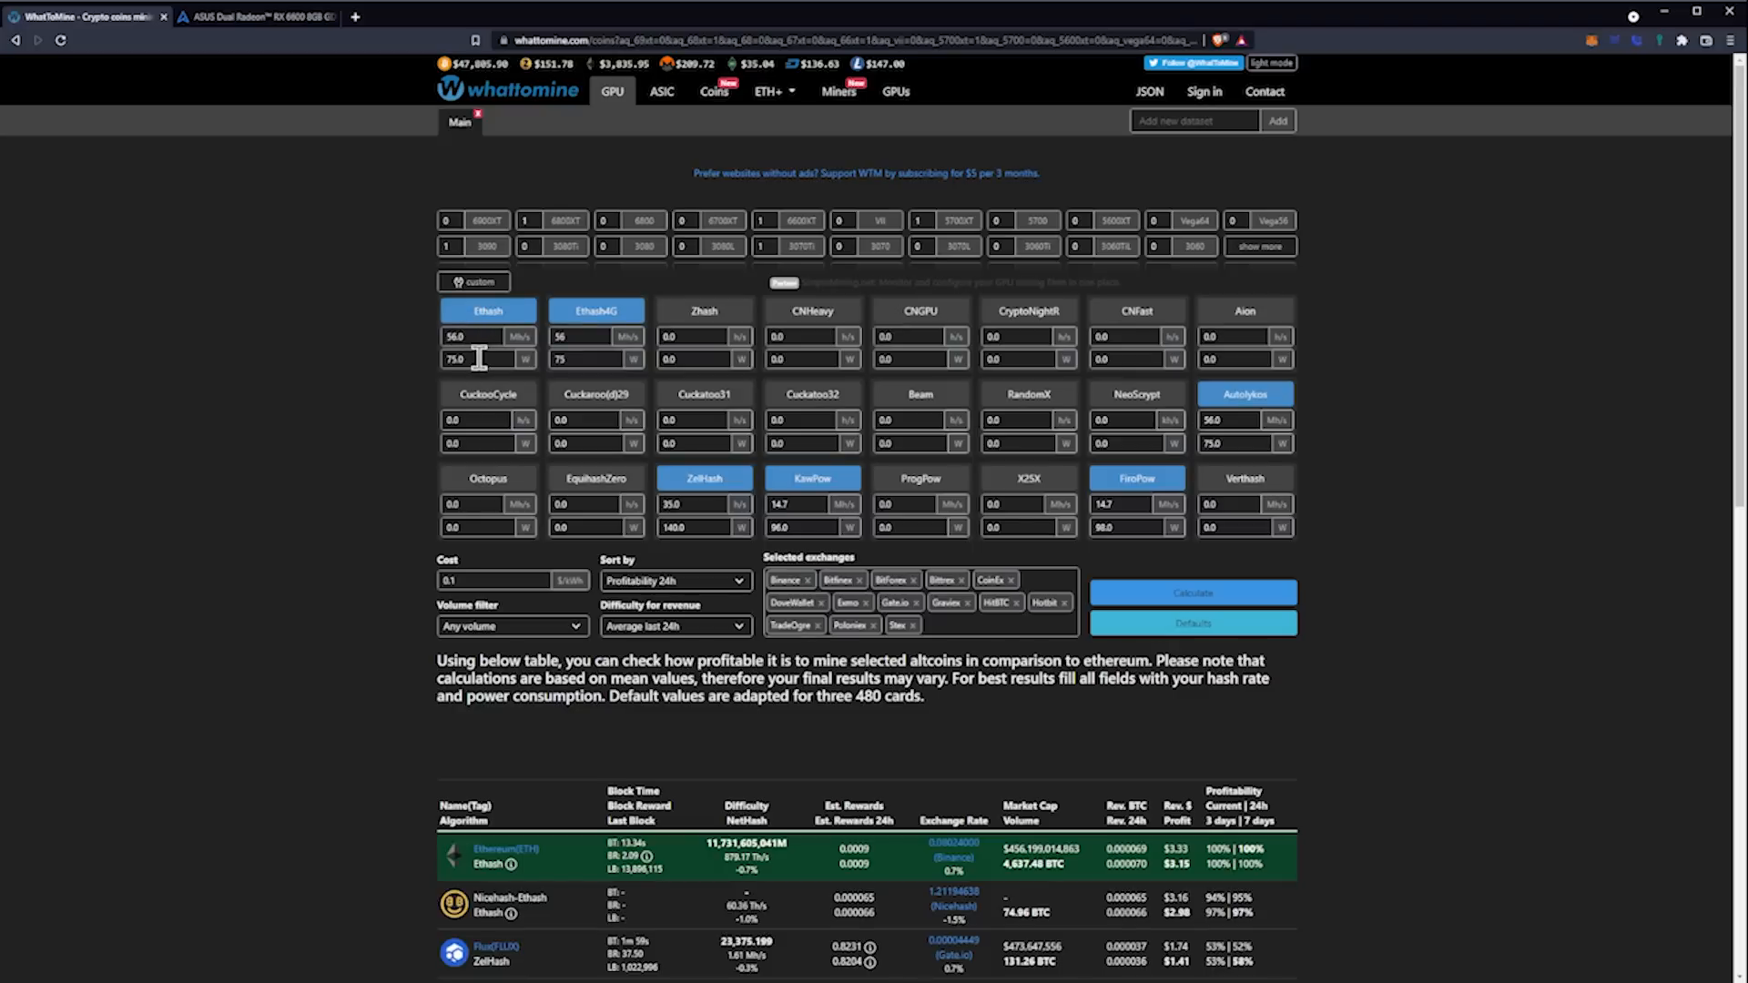
pyautogui.moveTo(1237, 423)
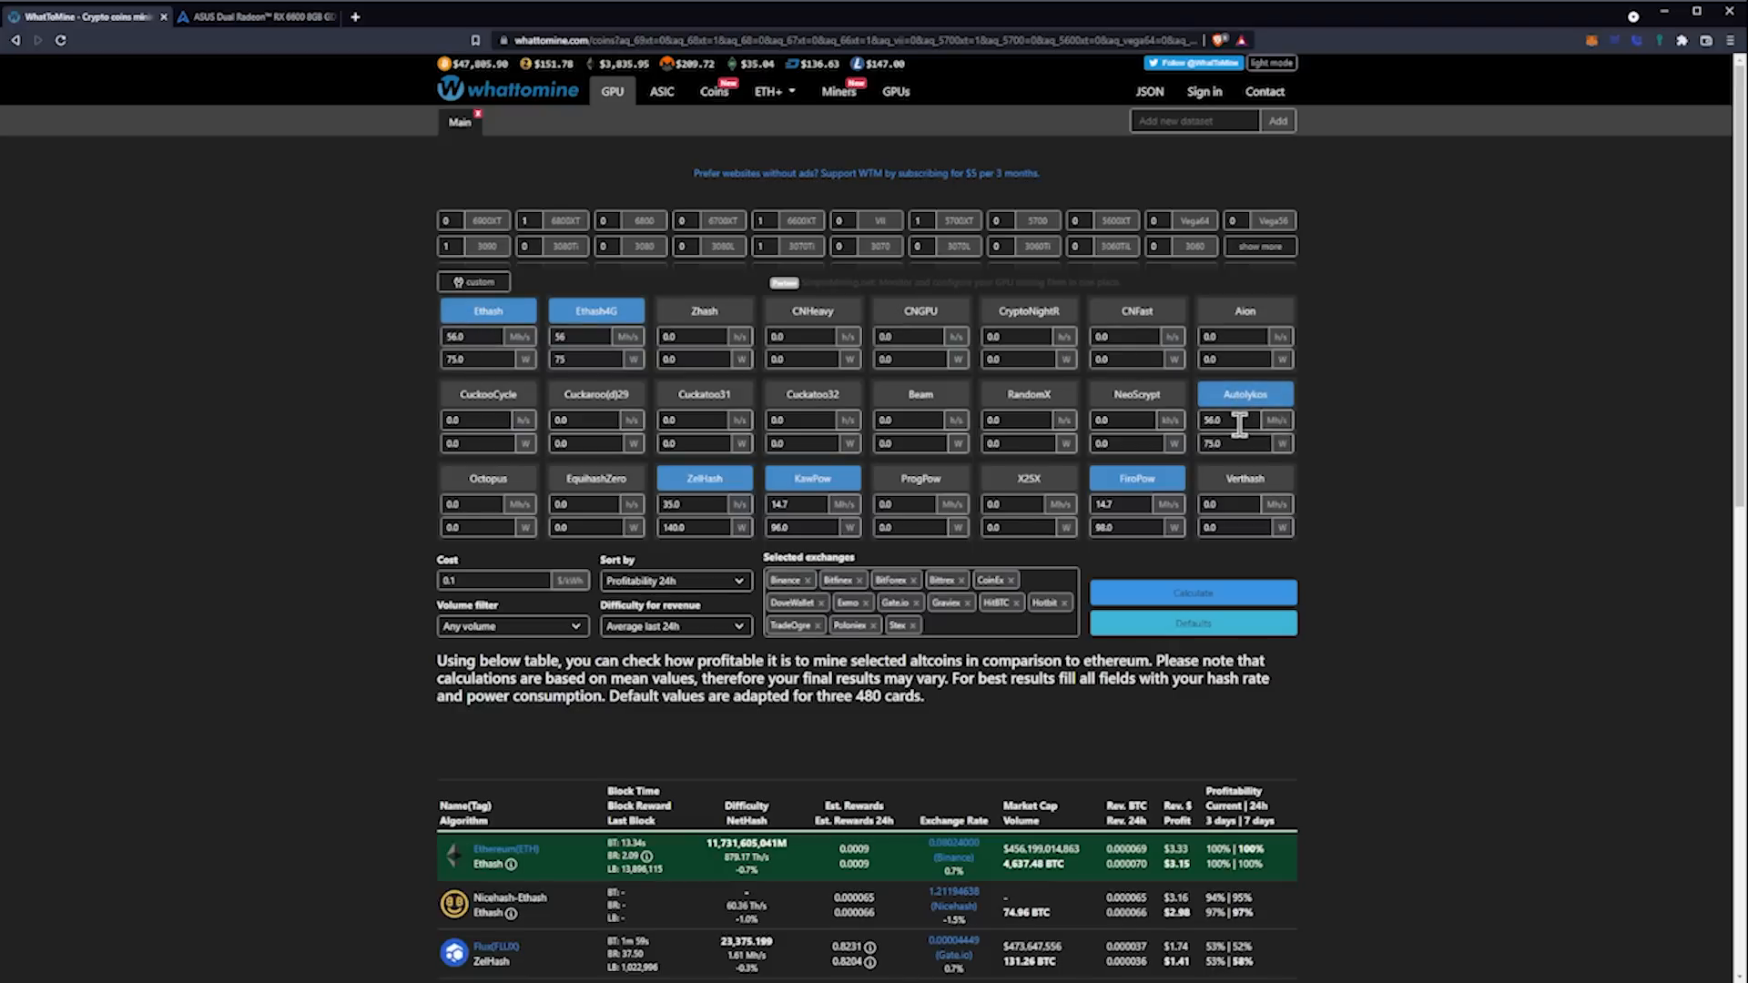
pyautogui.moveTo(435, 327)
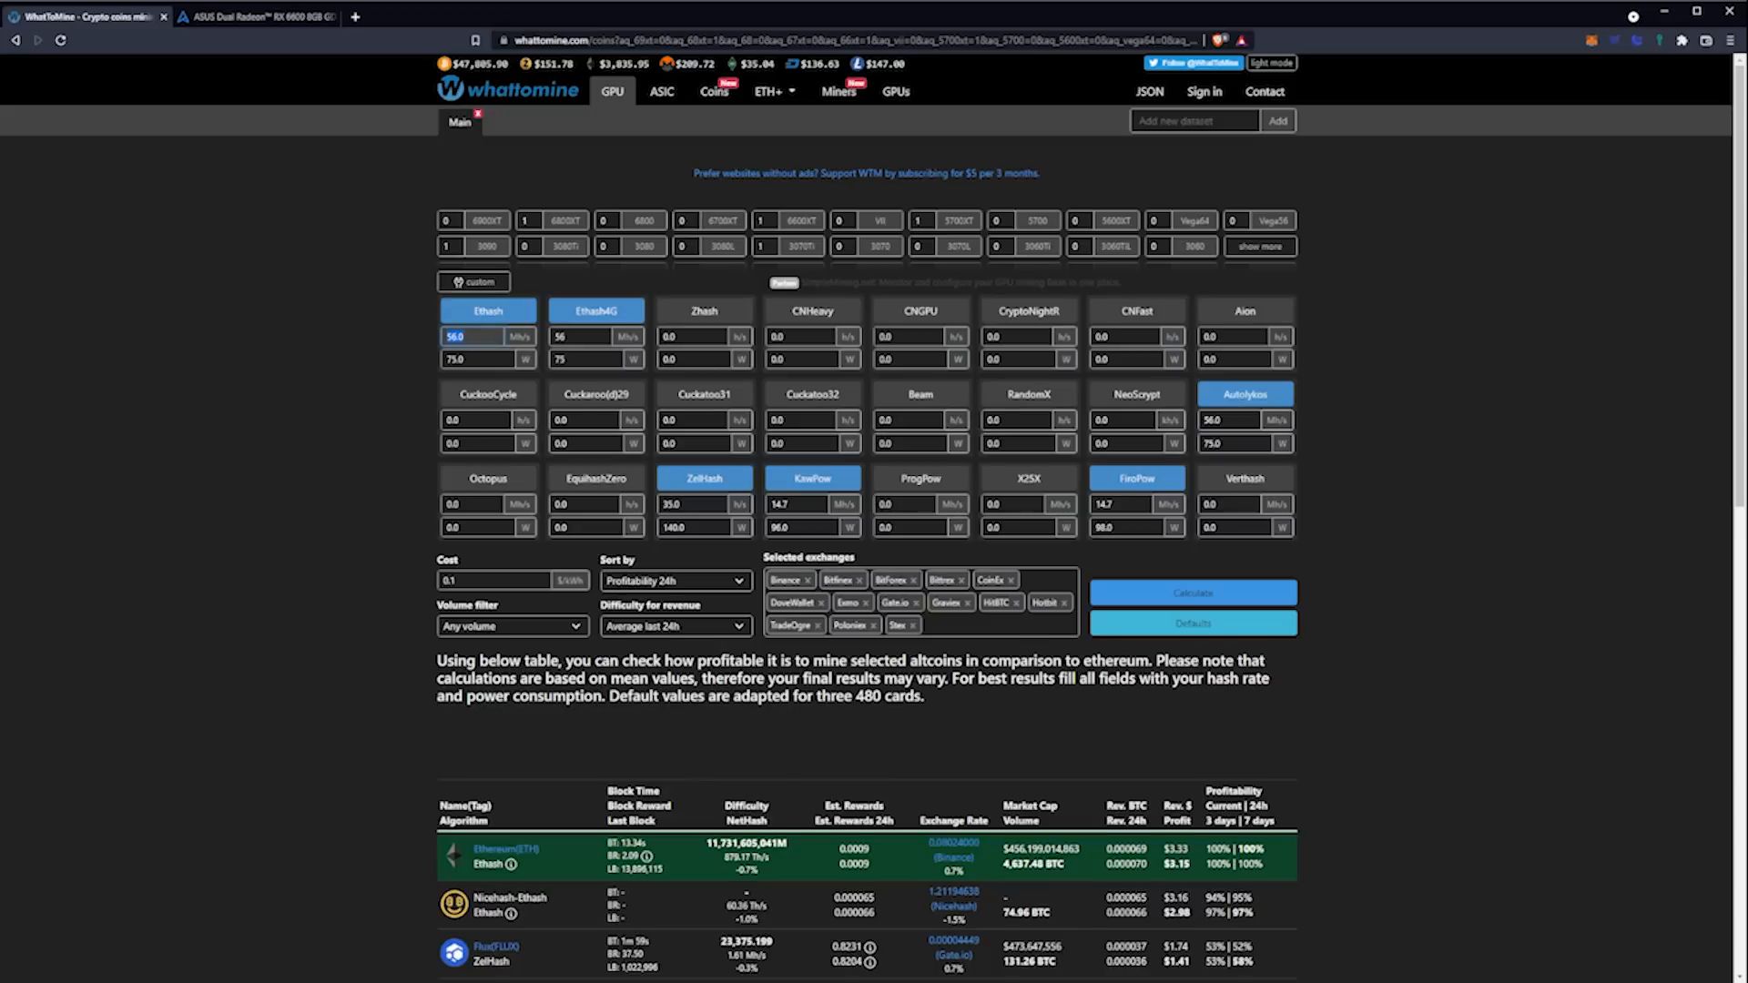
pyautogui.moveTo(1137, 309)
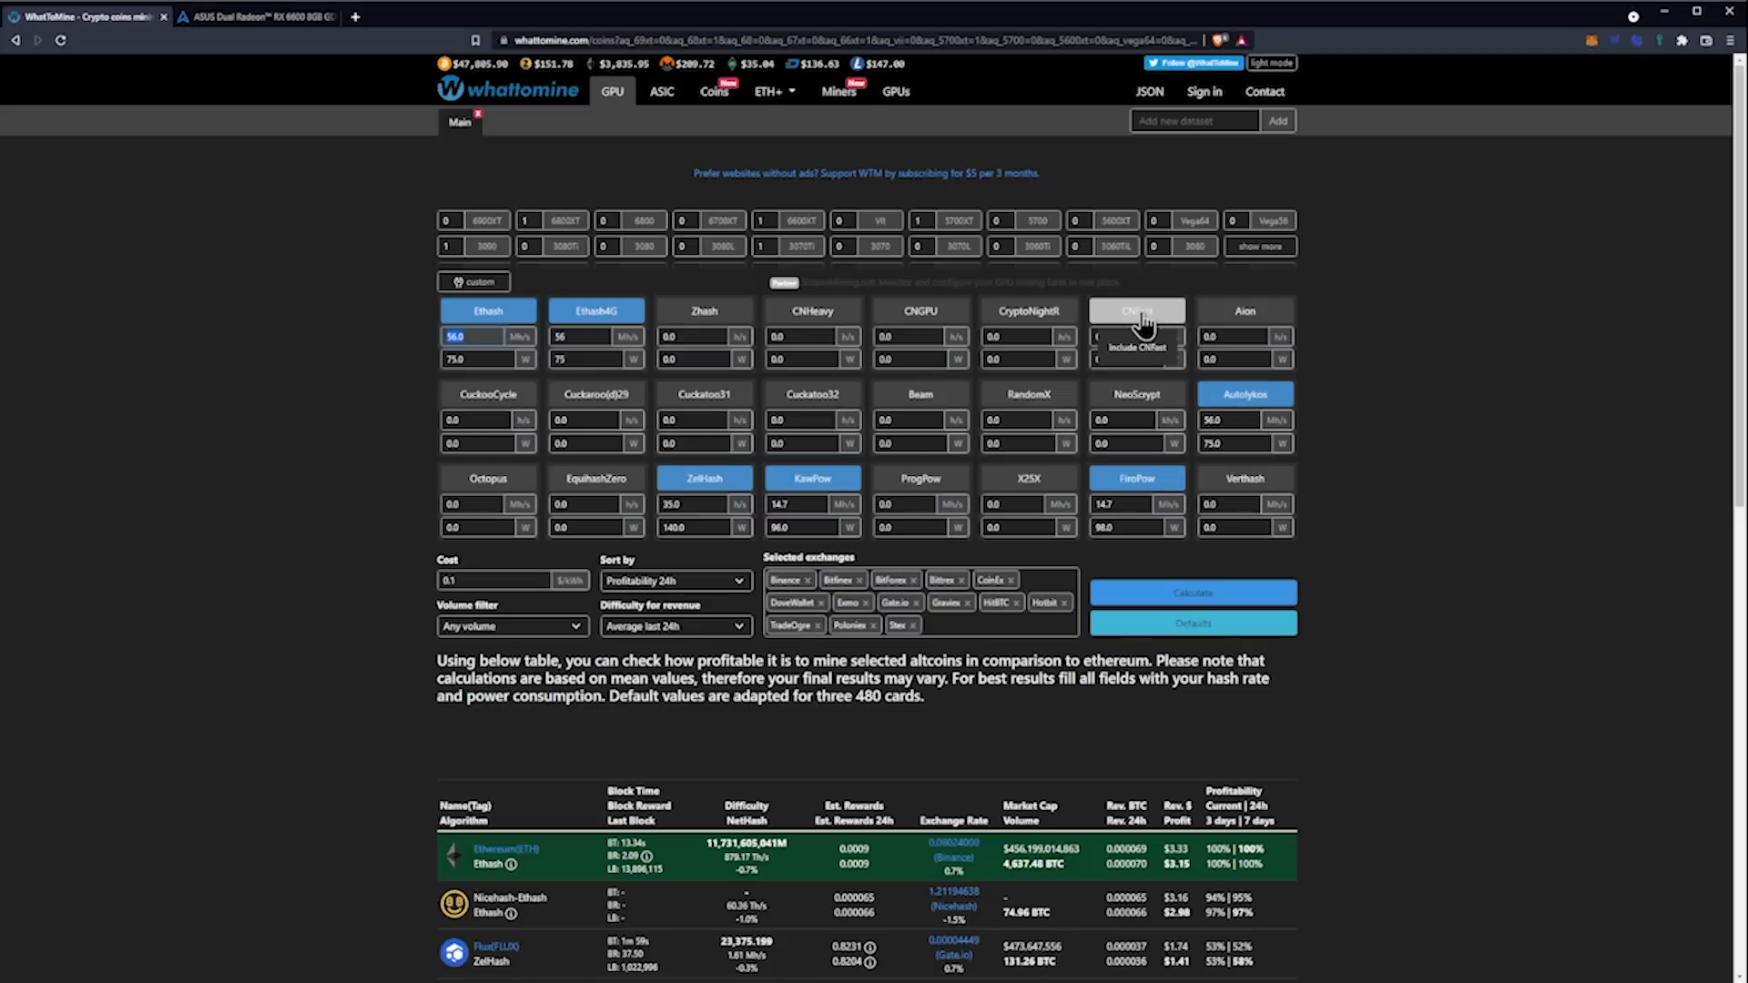
pyautogui.write('27')
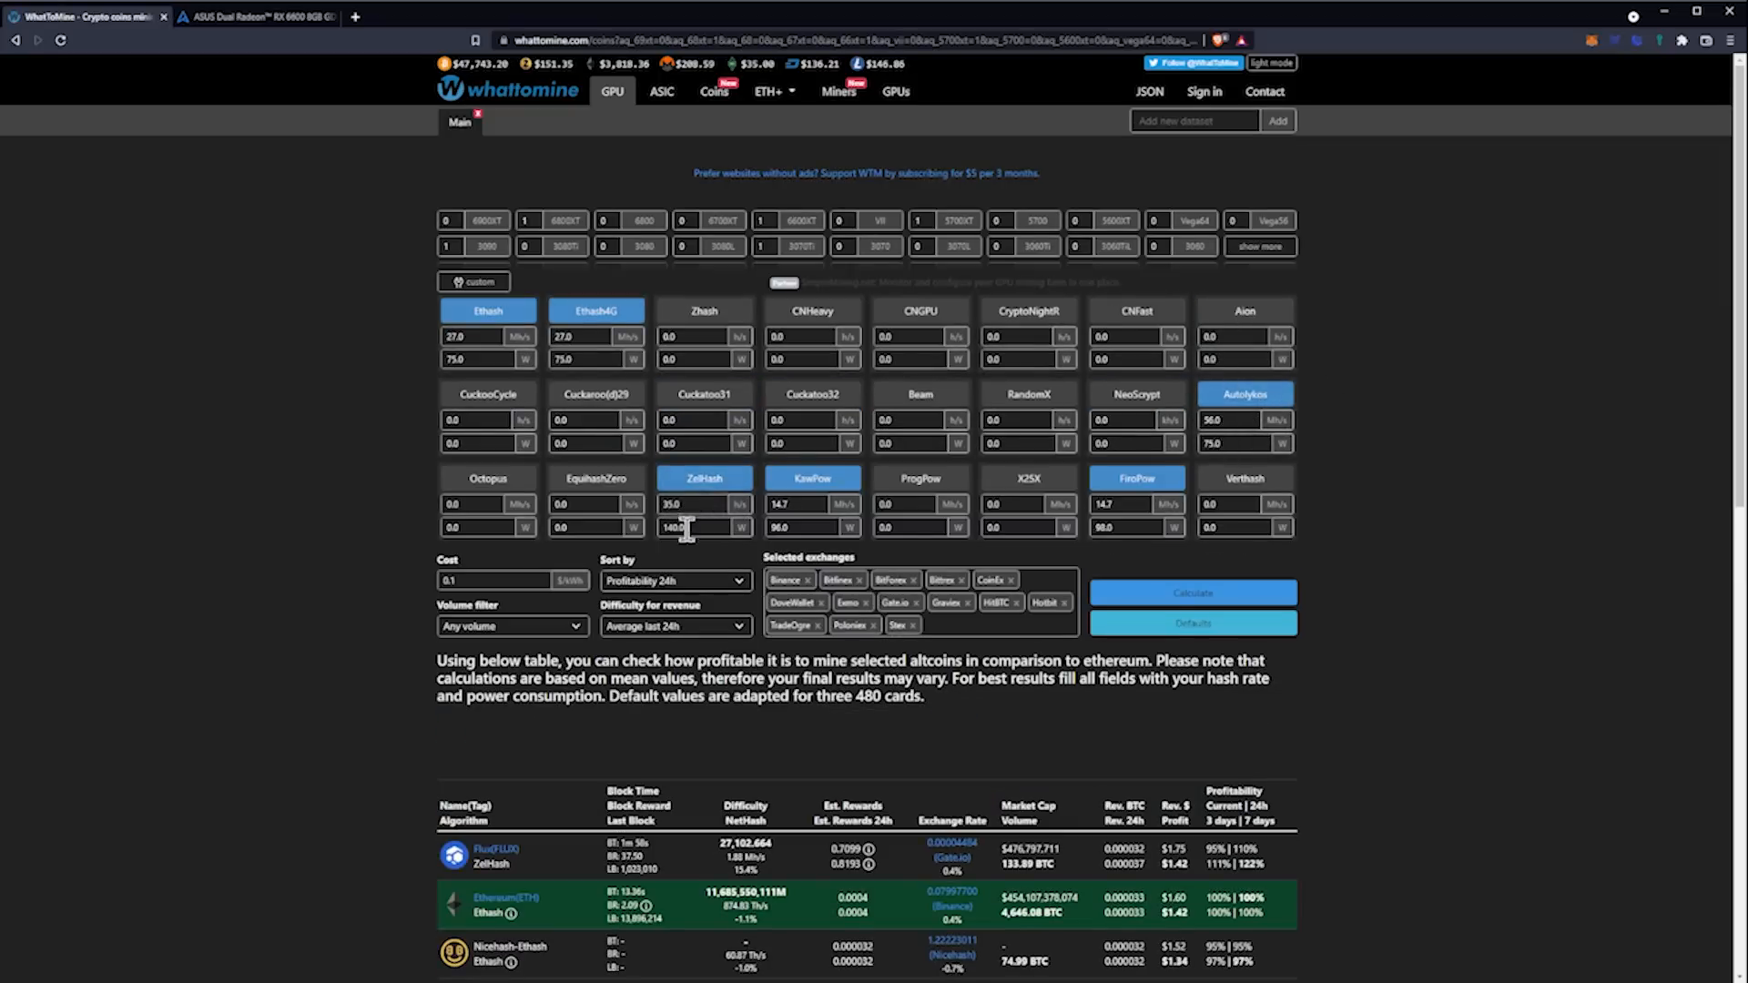
pyautogui.moveTo(696, 551)
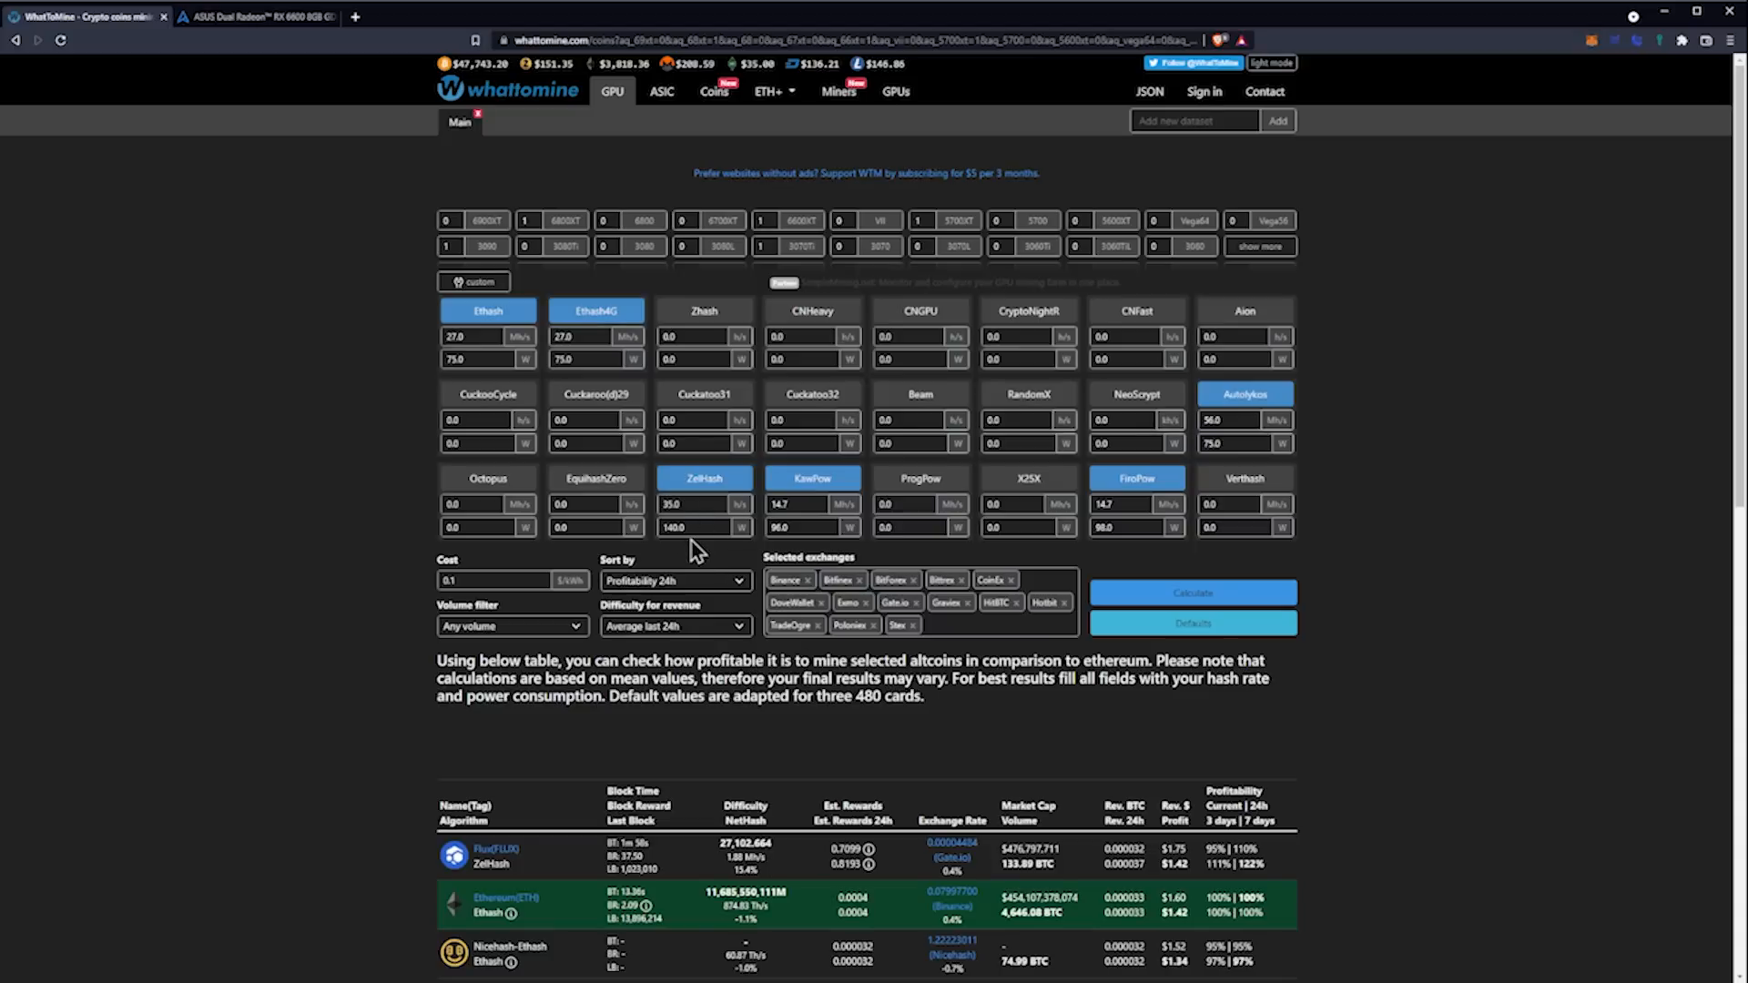
pyautogui.moveTo(833, 528)
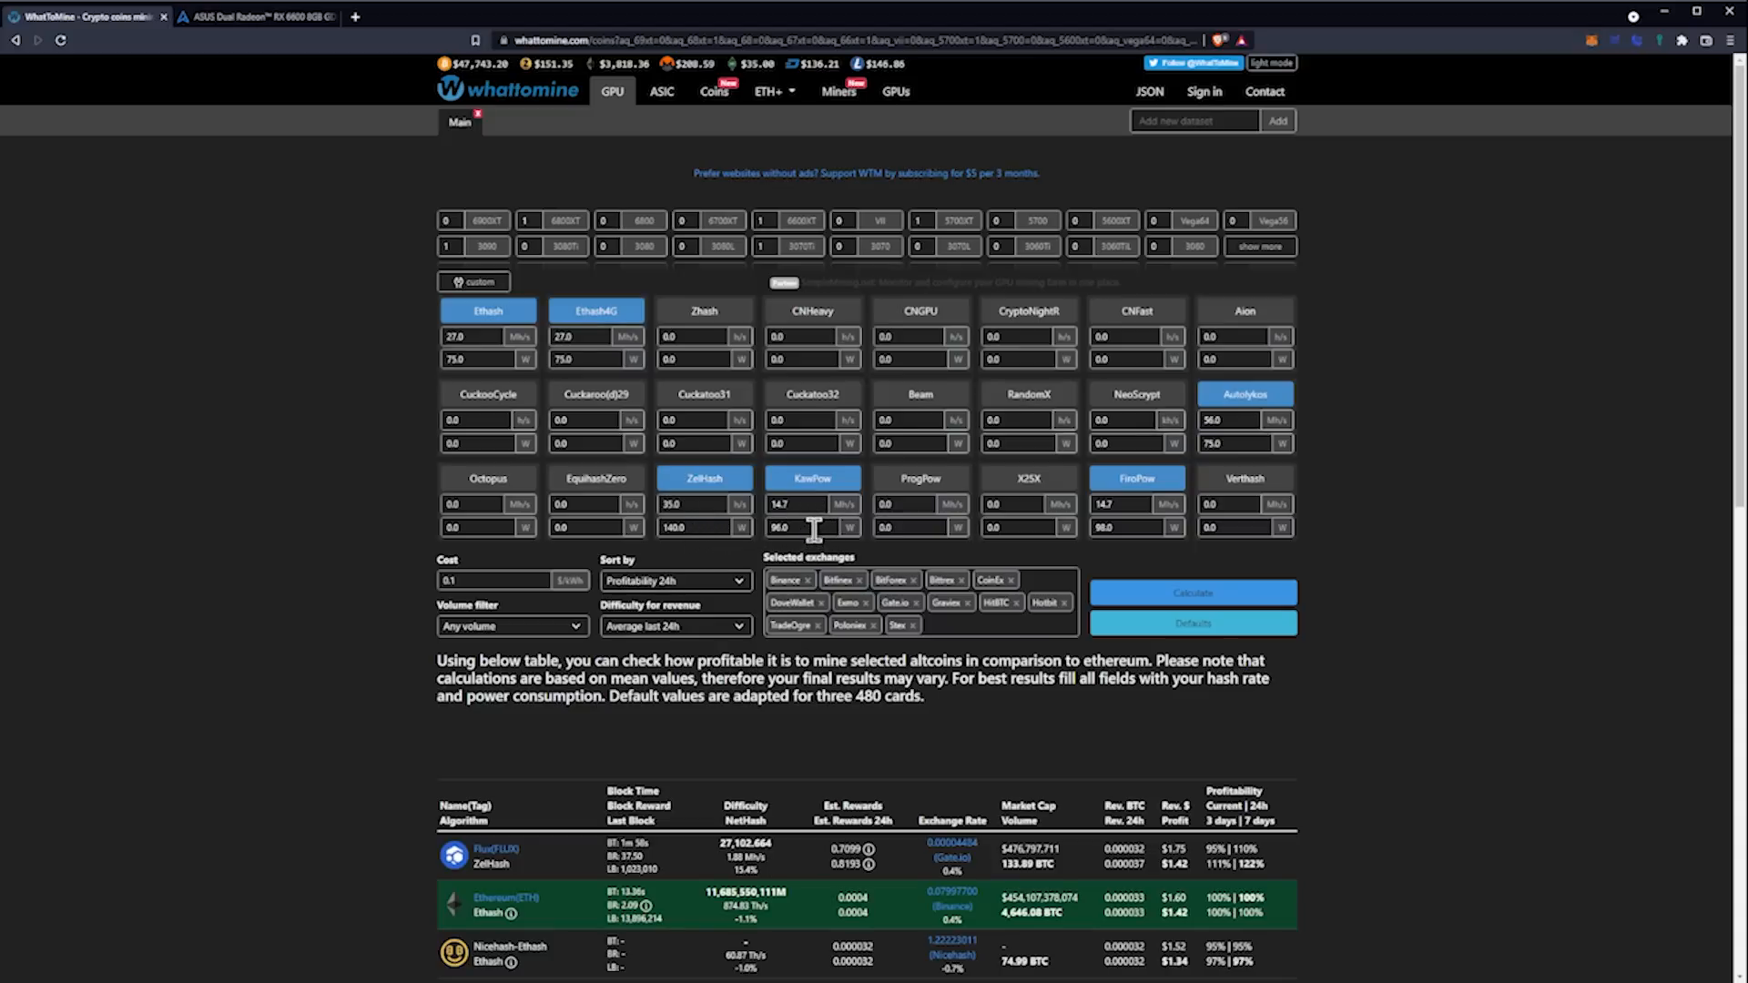
pyautogui.scroll(-3)
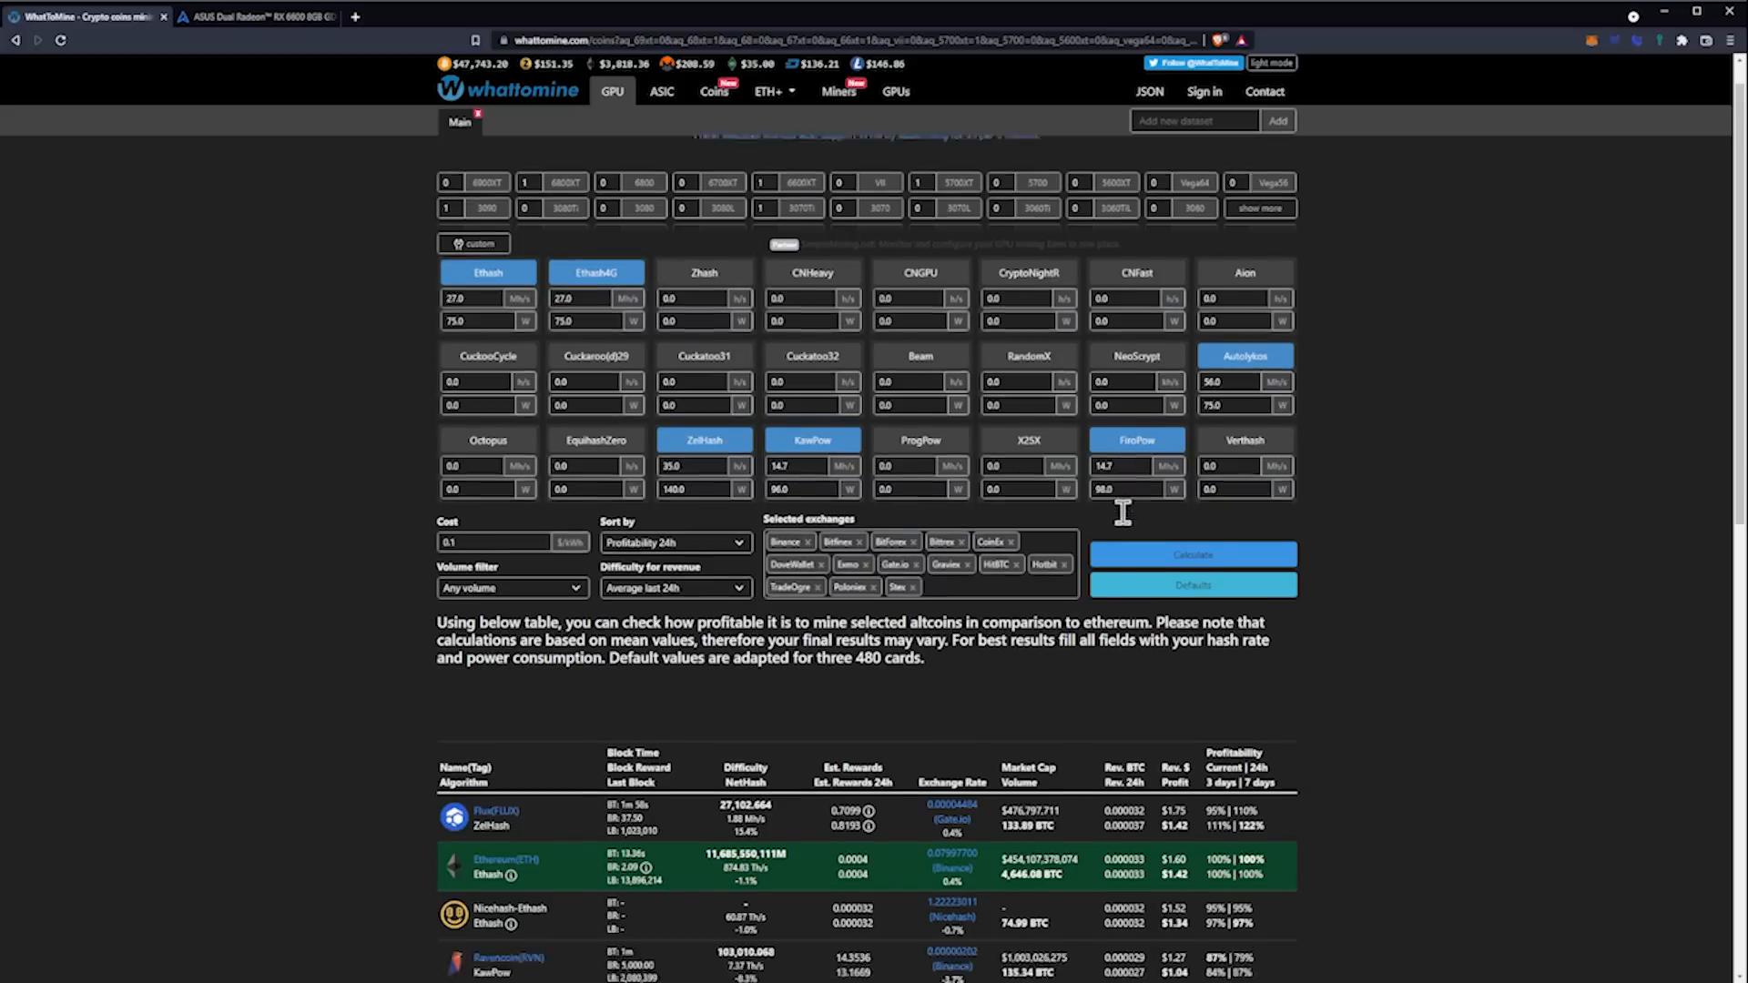
pyautogui.scroll(-3)
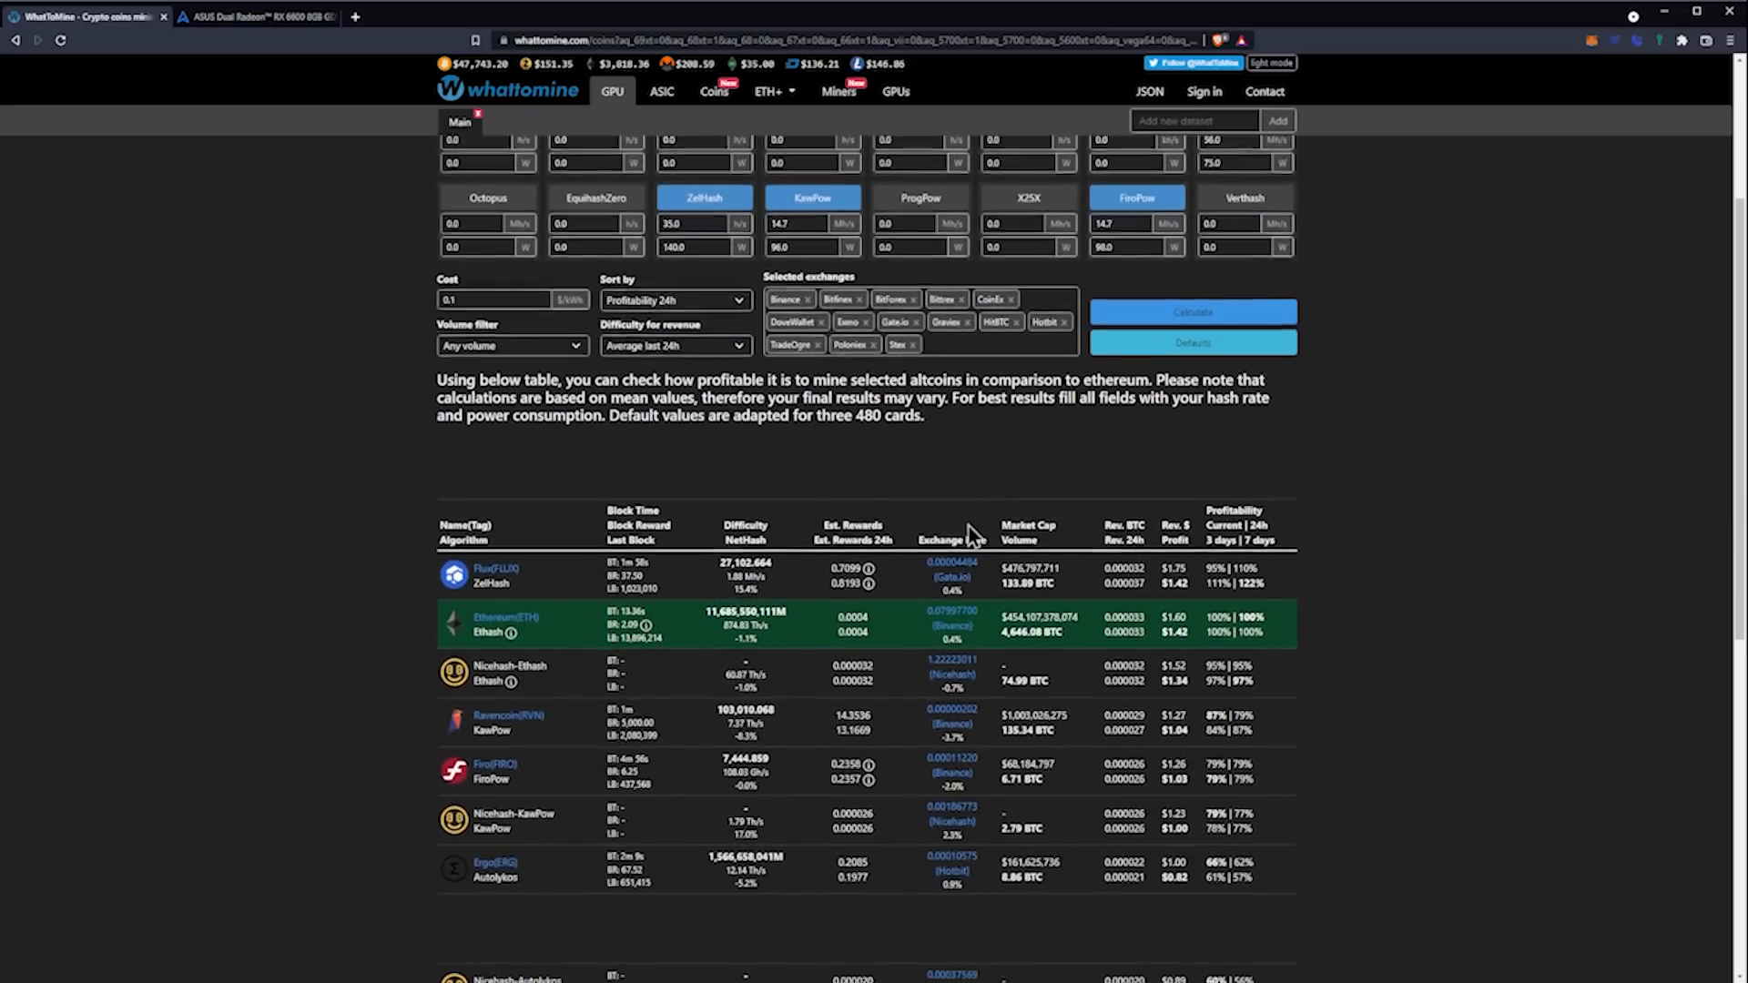
pyautogui.scroll(-3)
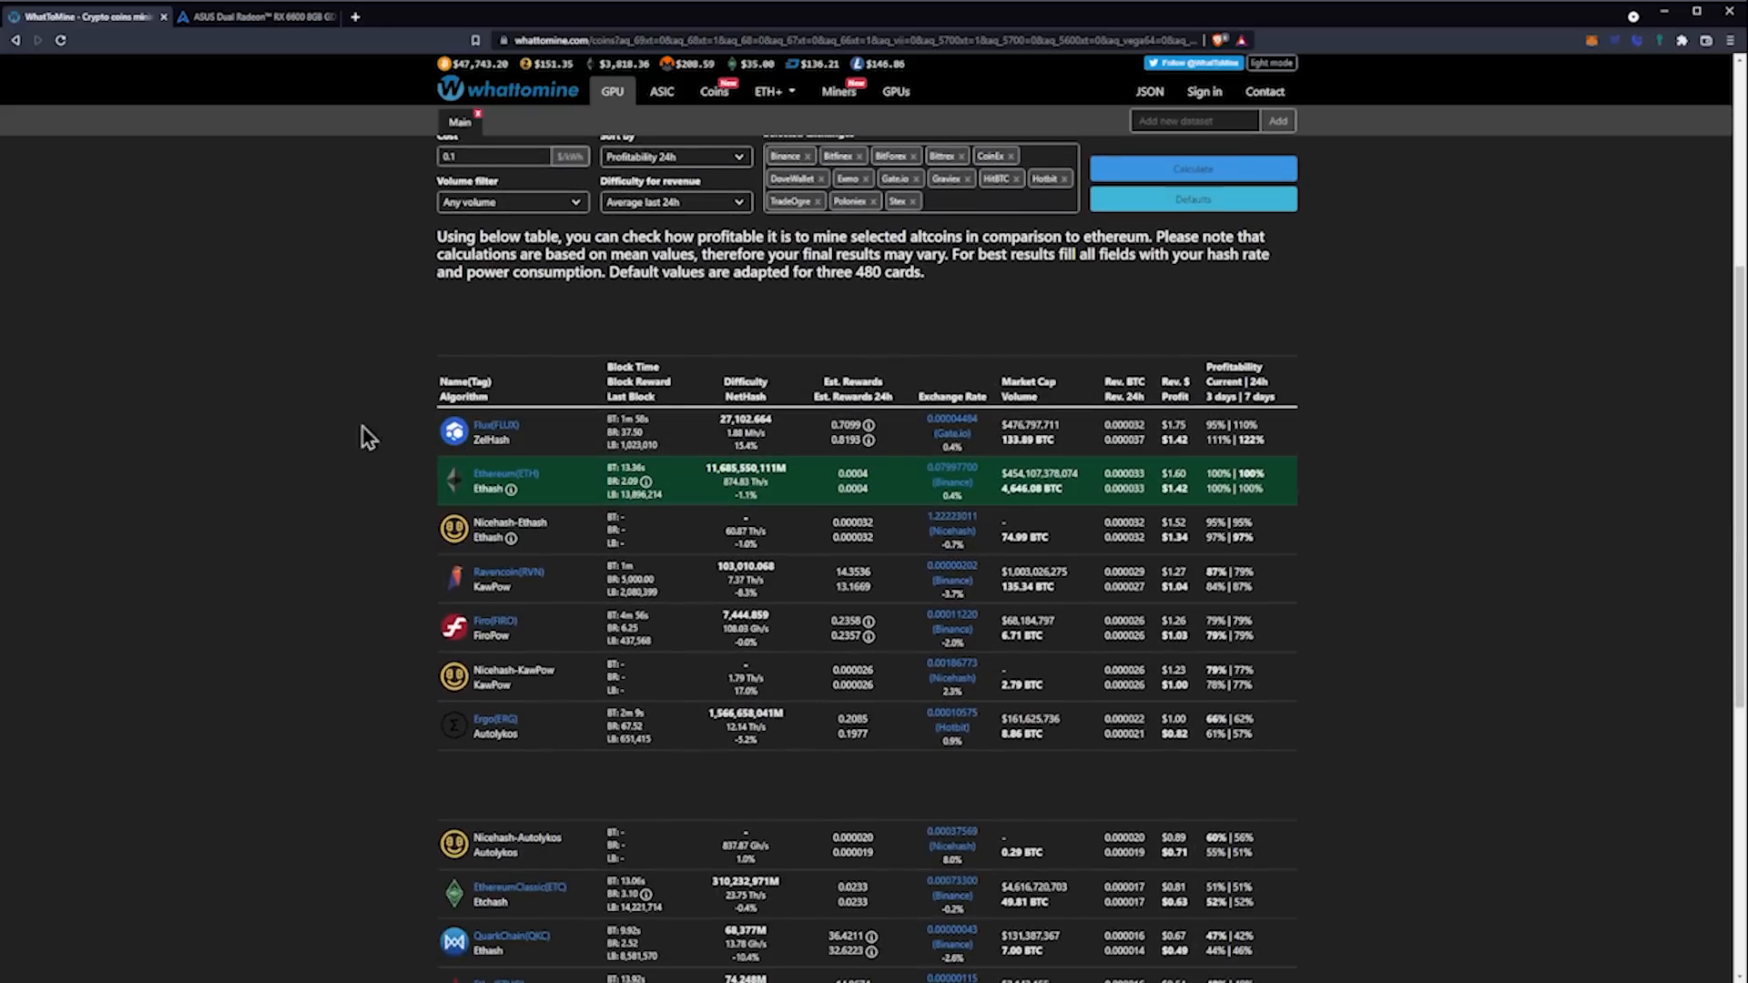
pyautogui.moveTo(323, 427)
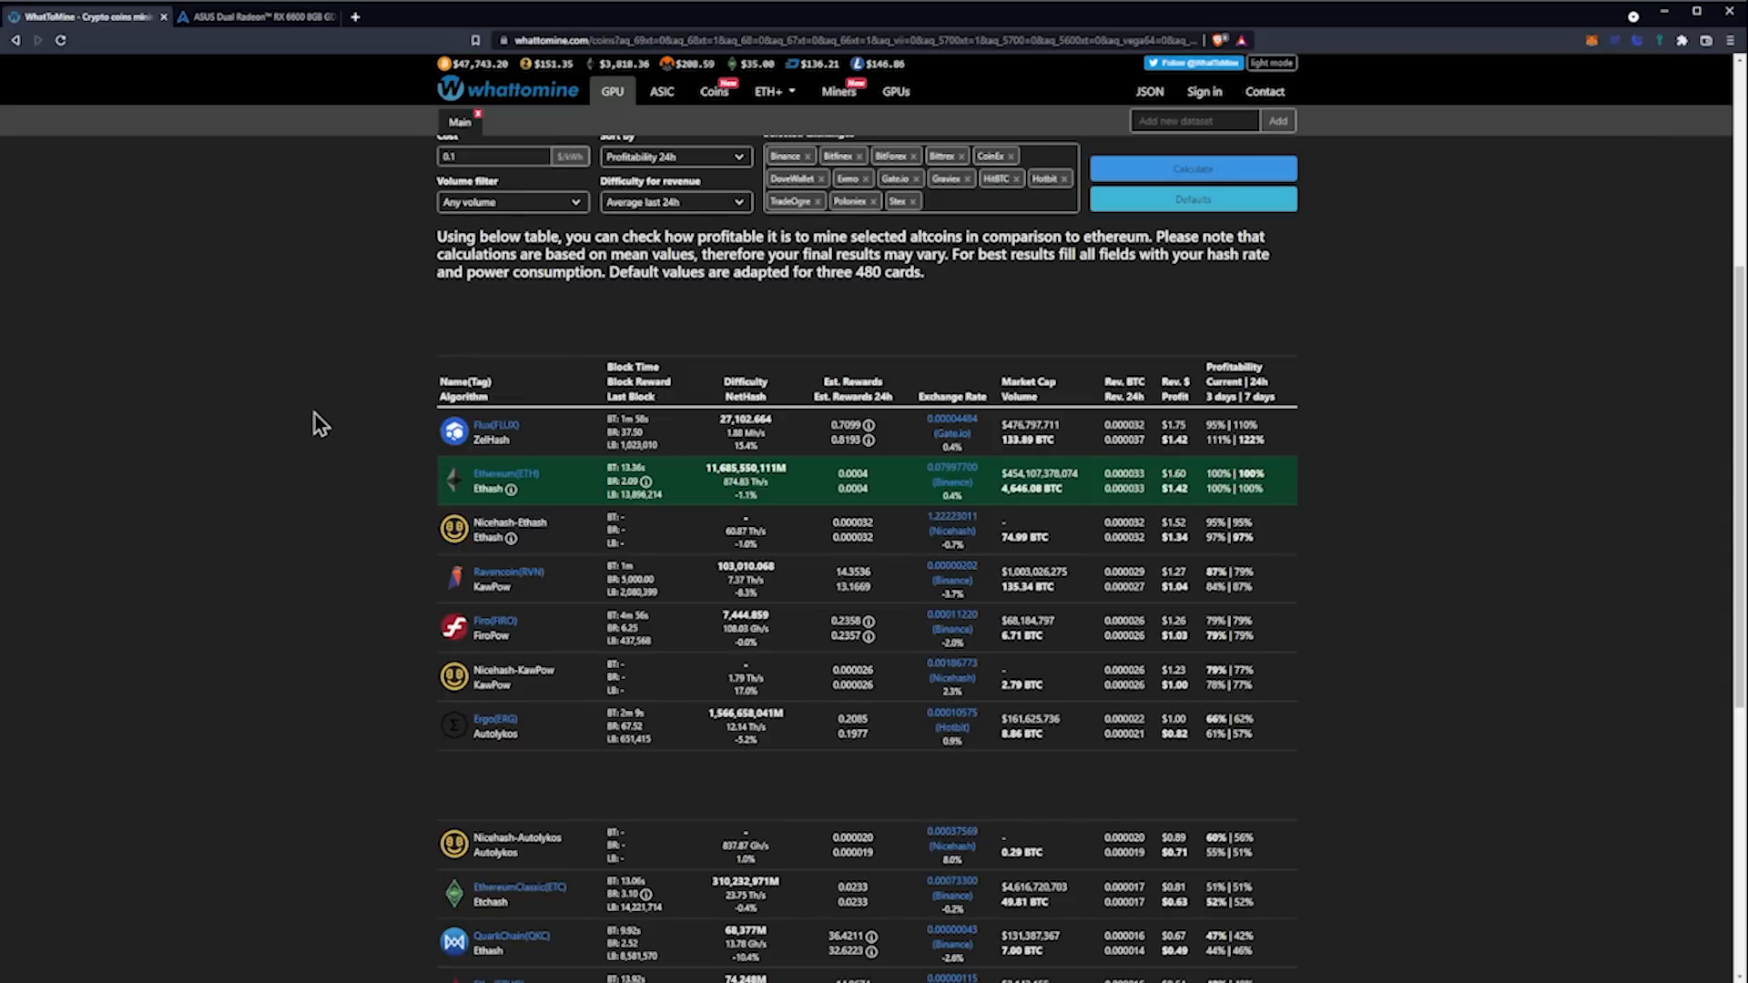
pyautogui.moveTo(334, 422)
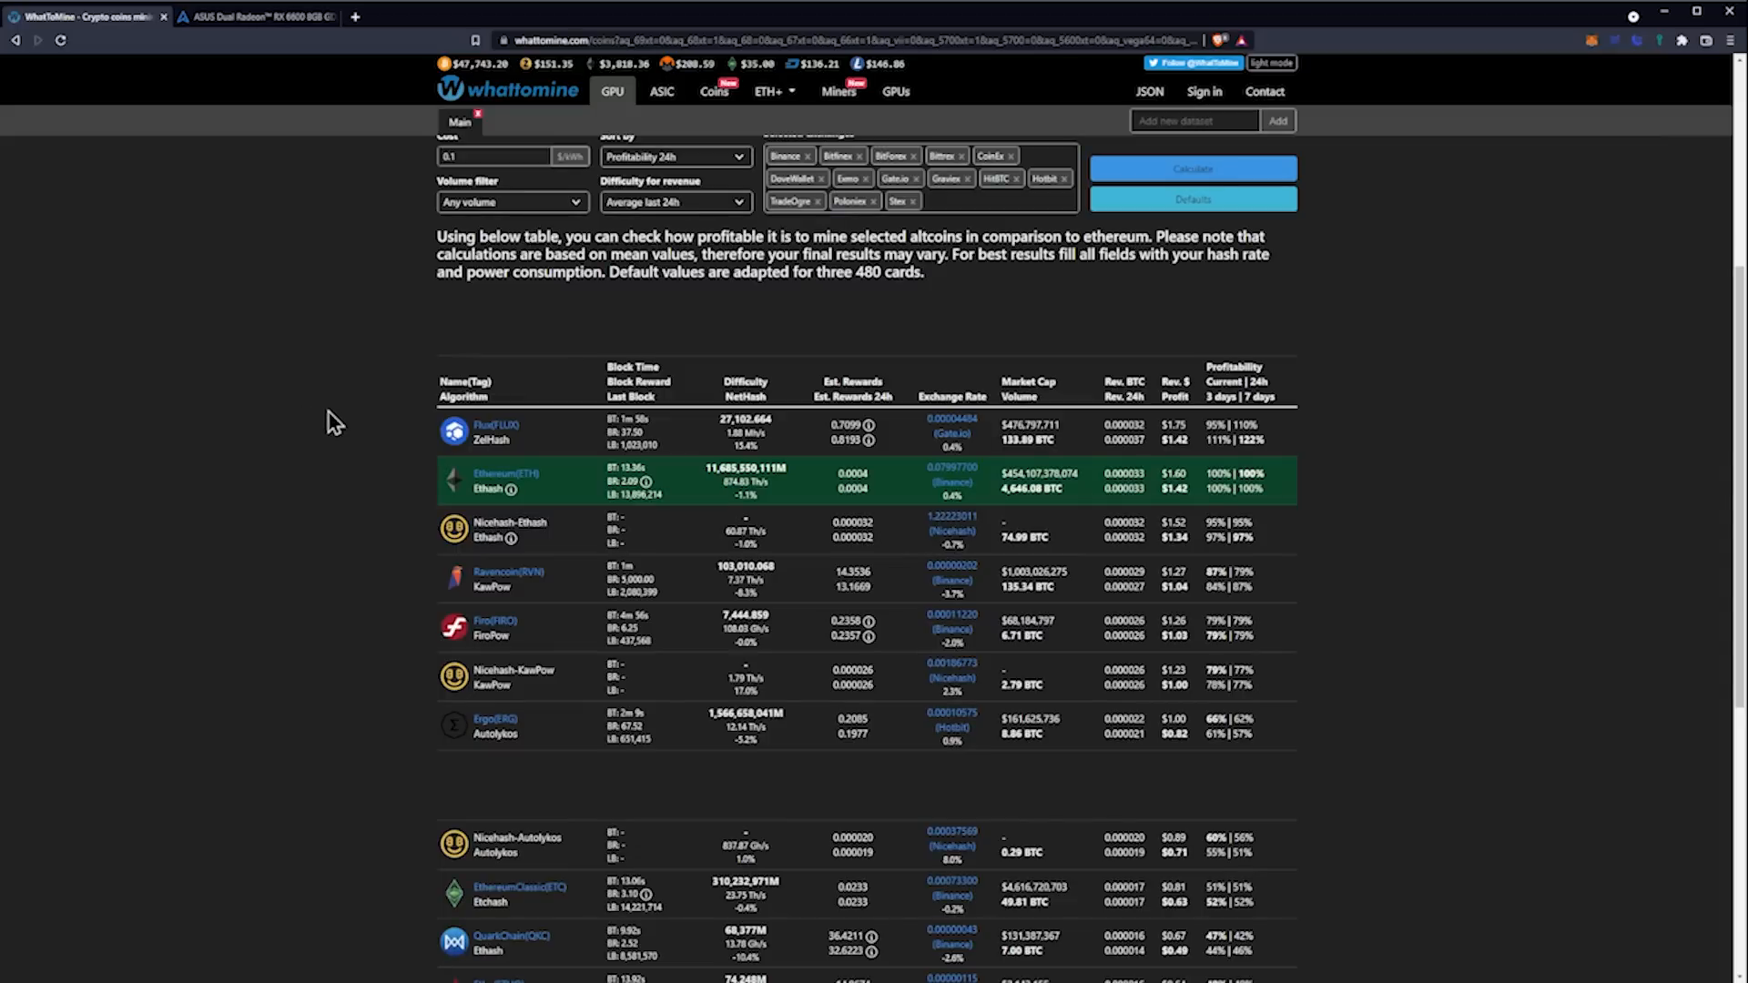
pyautogui.moveTo(368, 430)
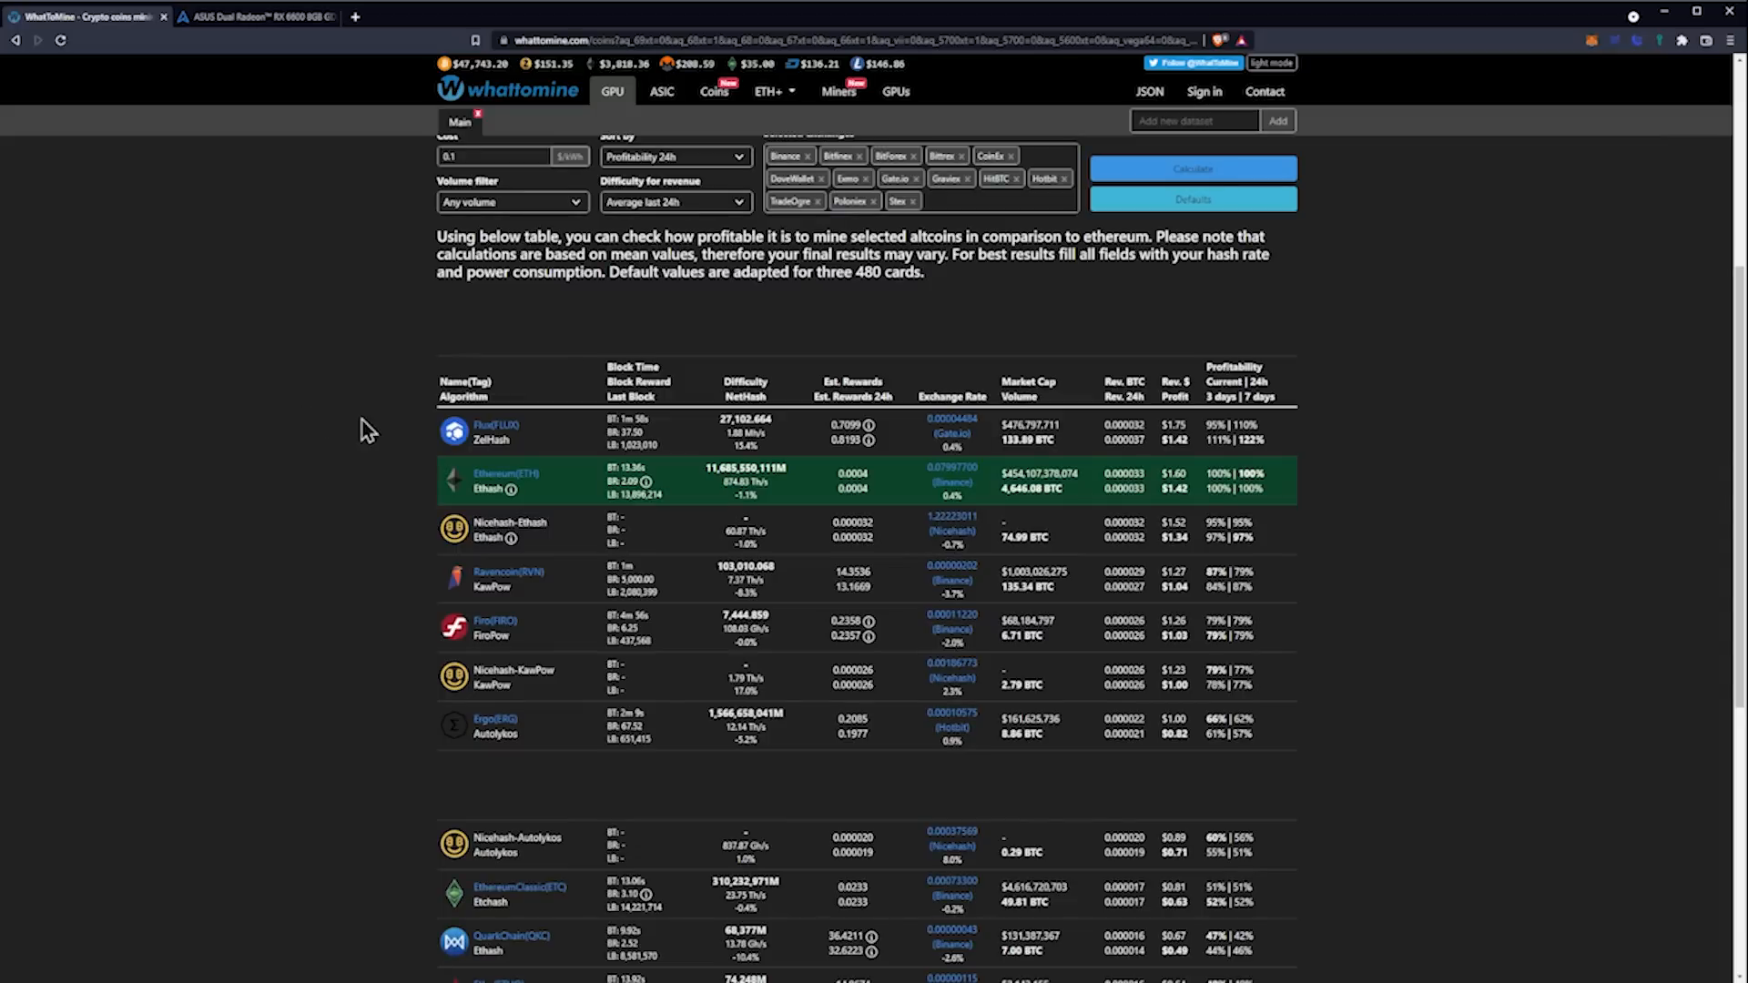
pyautogui.moveTo(357, 429)
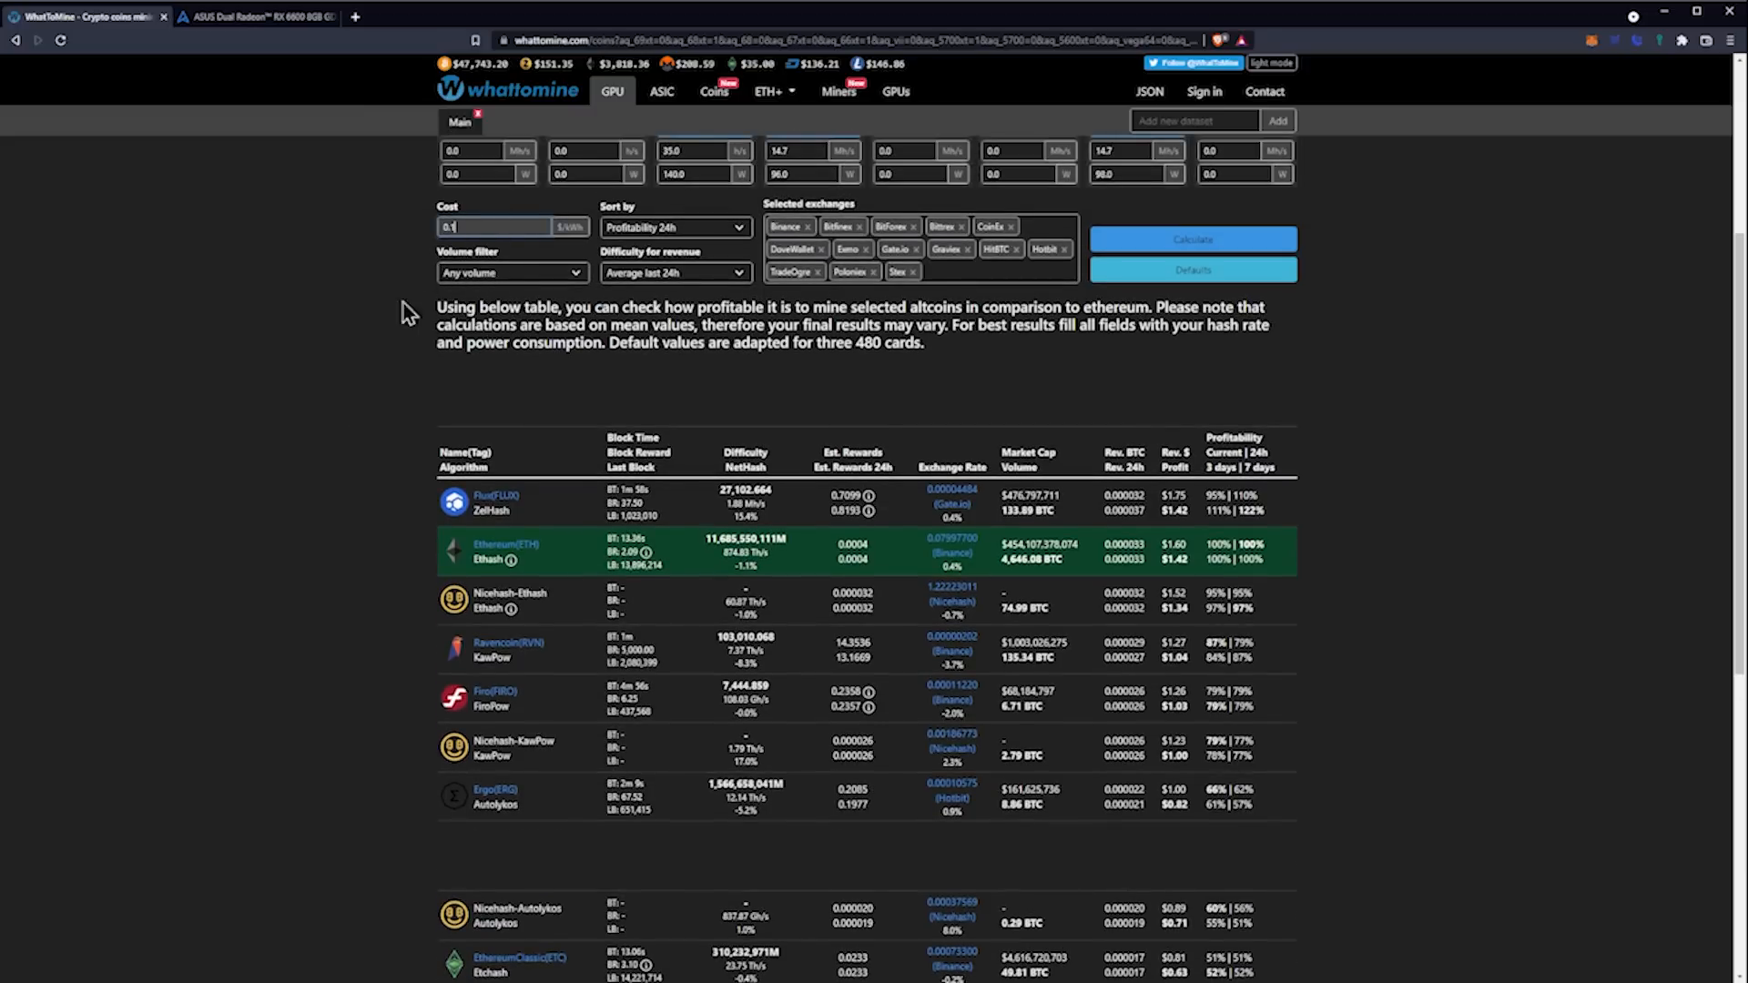
pyautogui.scroll(-3)
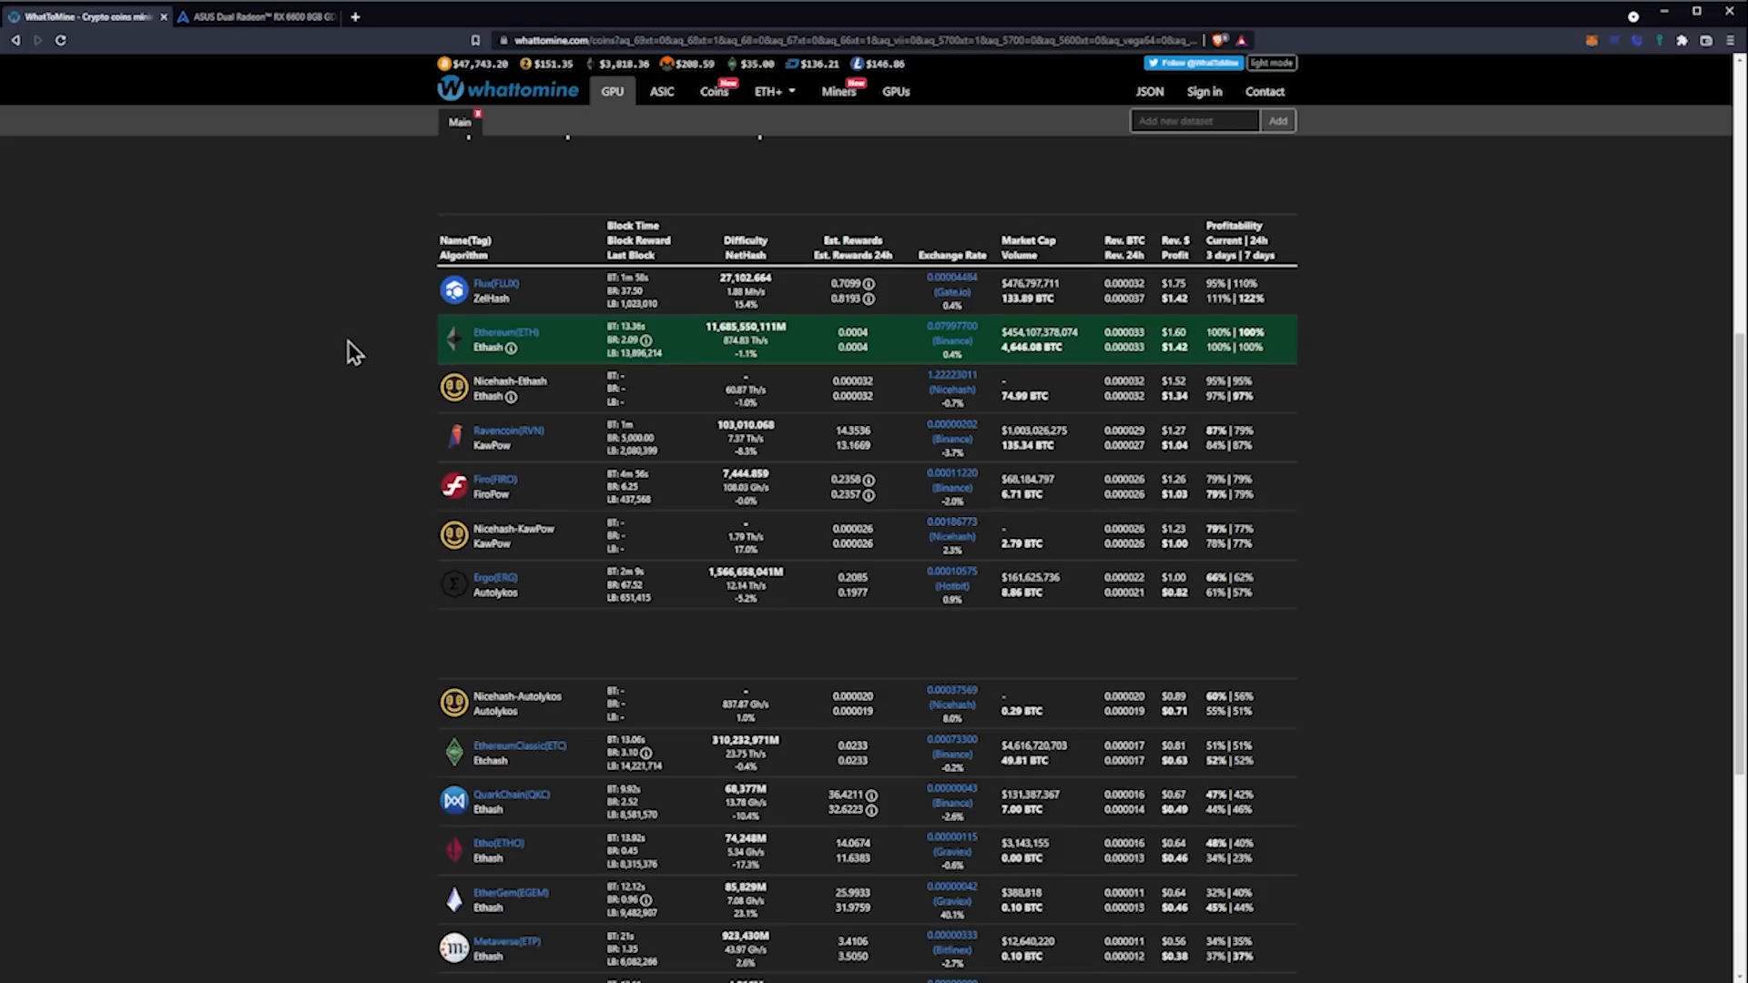
pyautogui.scroll(-3)
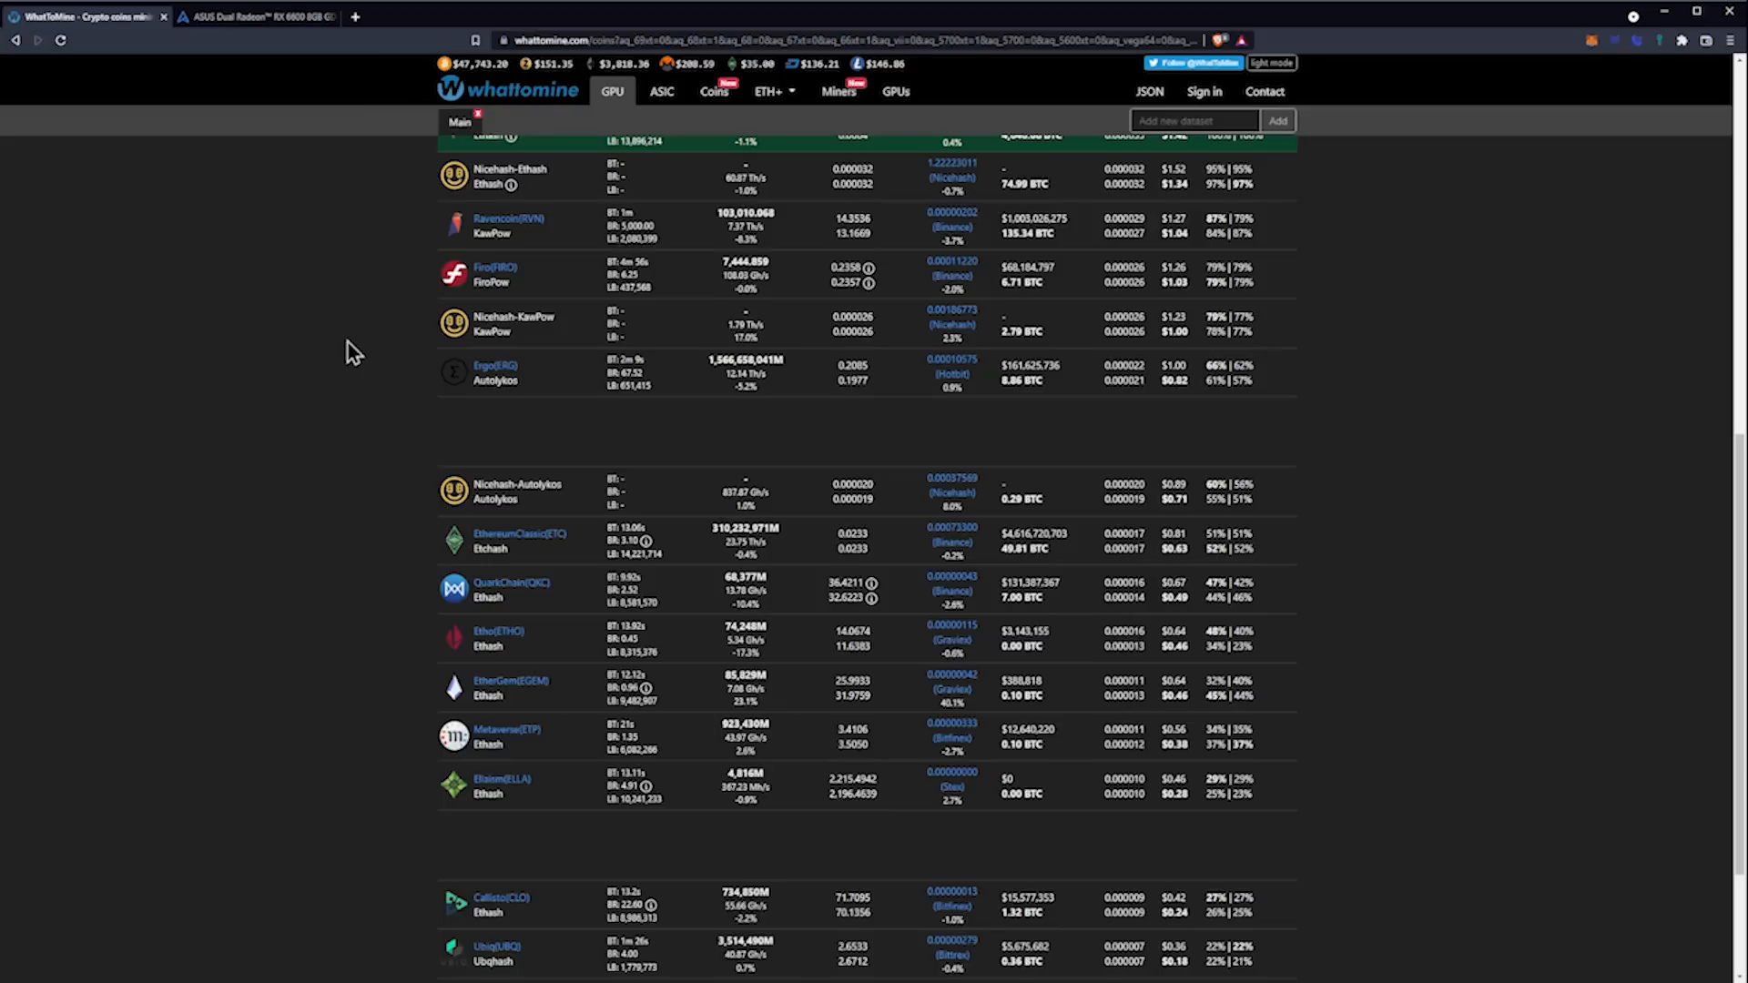
pyautogui.scroll(-3)
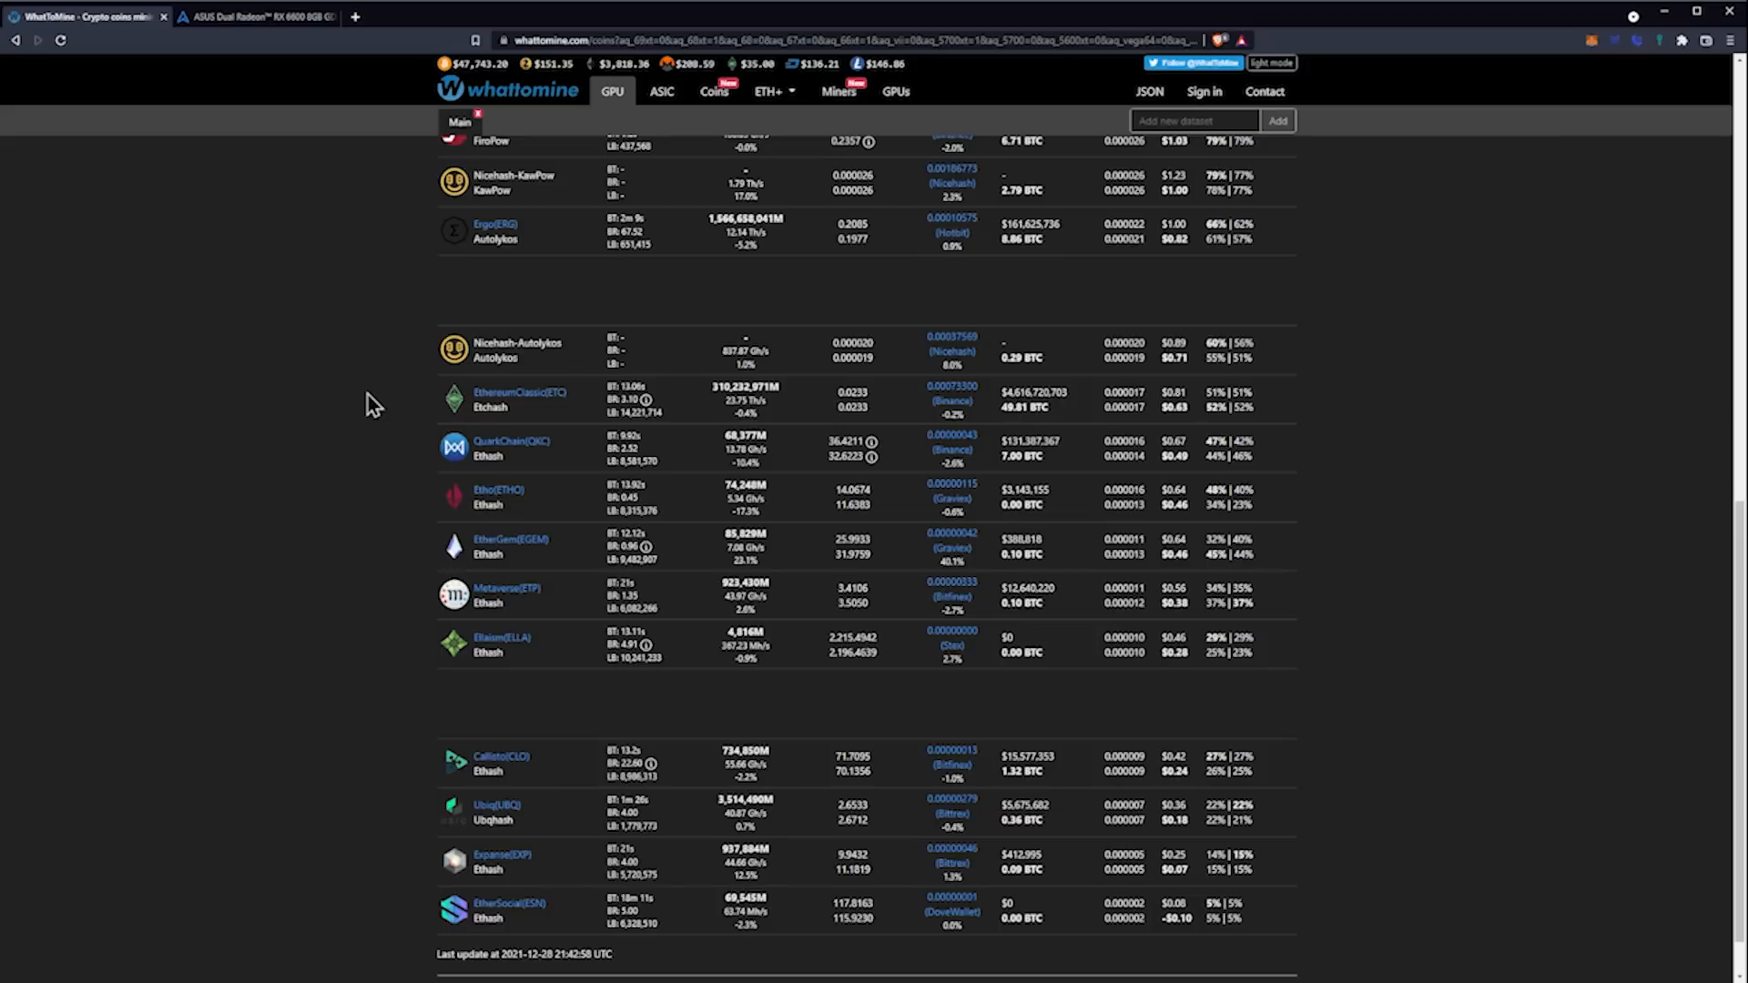
pyautogui.moveTo(367, 410)
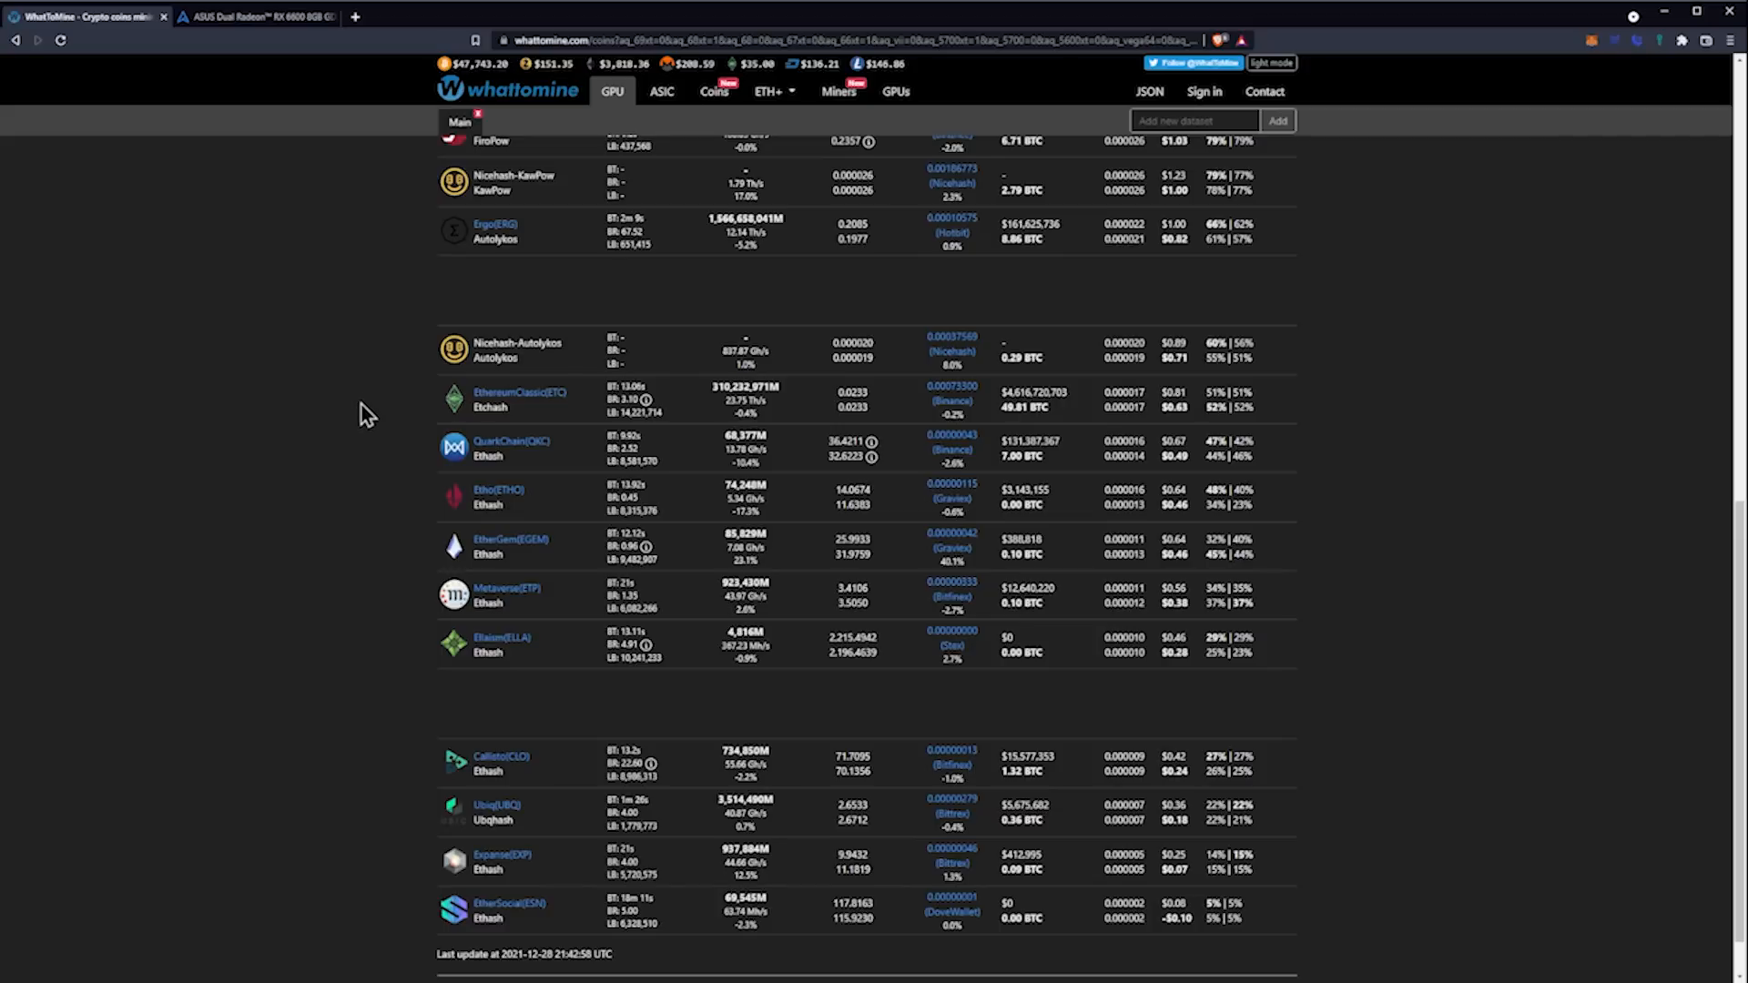
pyautogui.moveTo(368, 423)
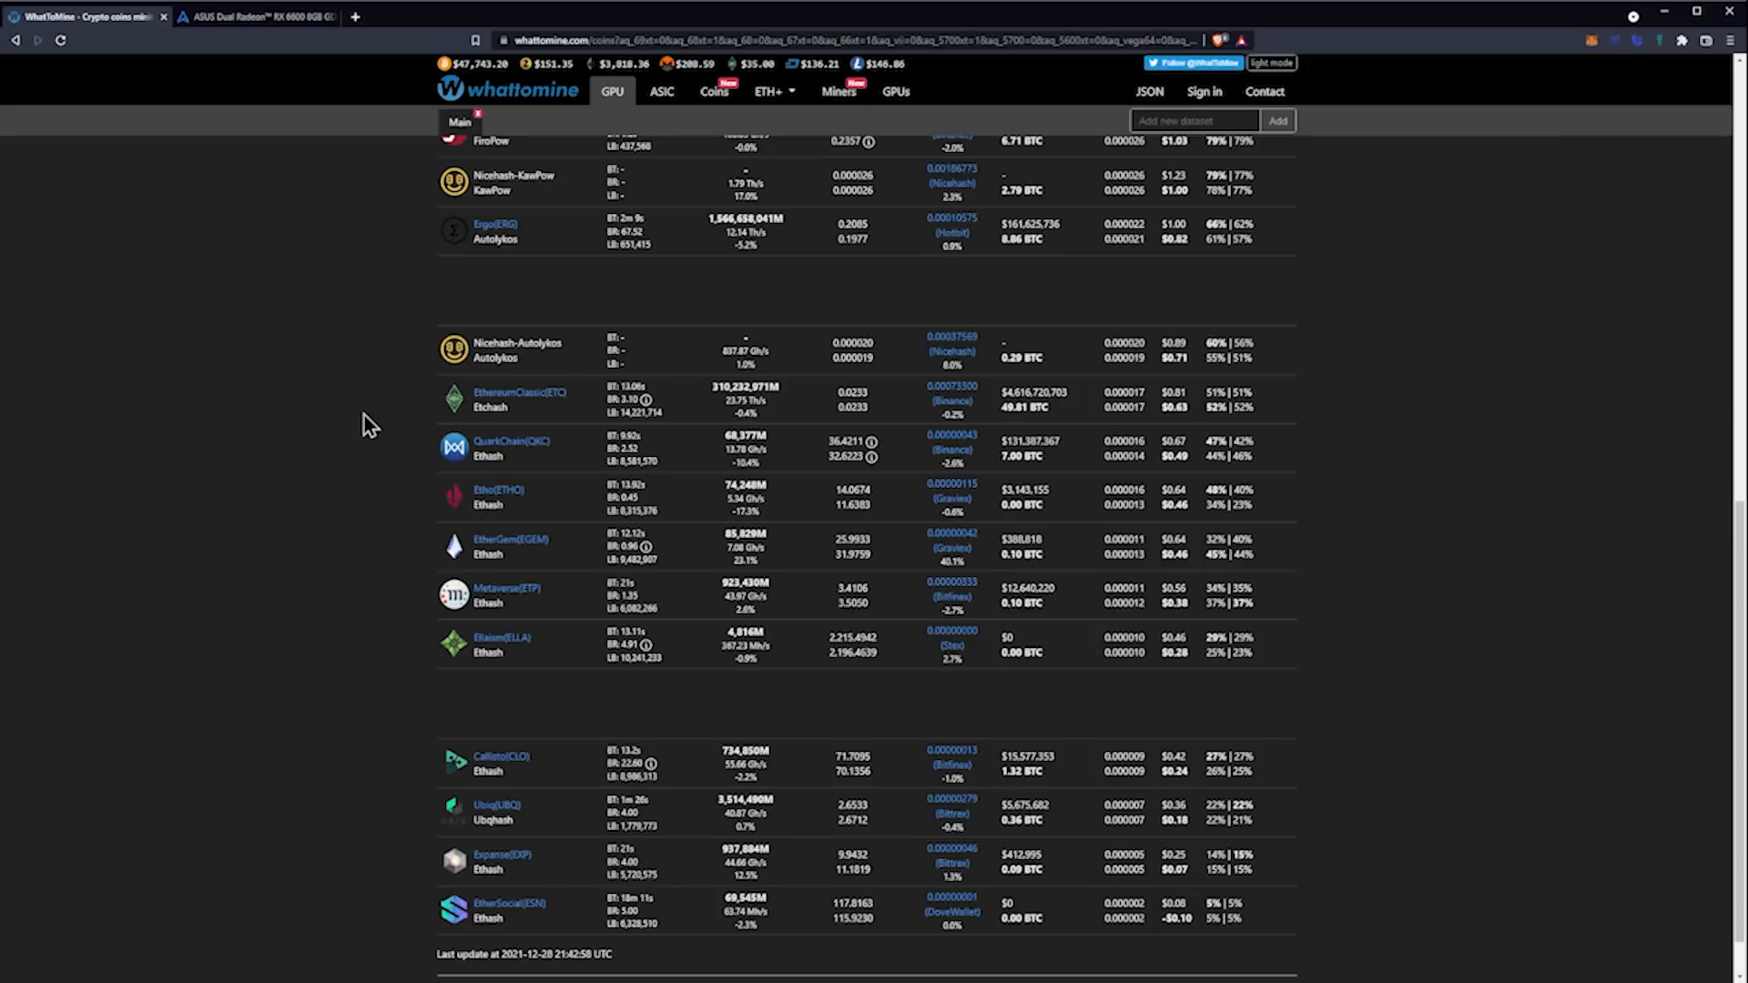
pyautogui.moveTo(368, 435)
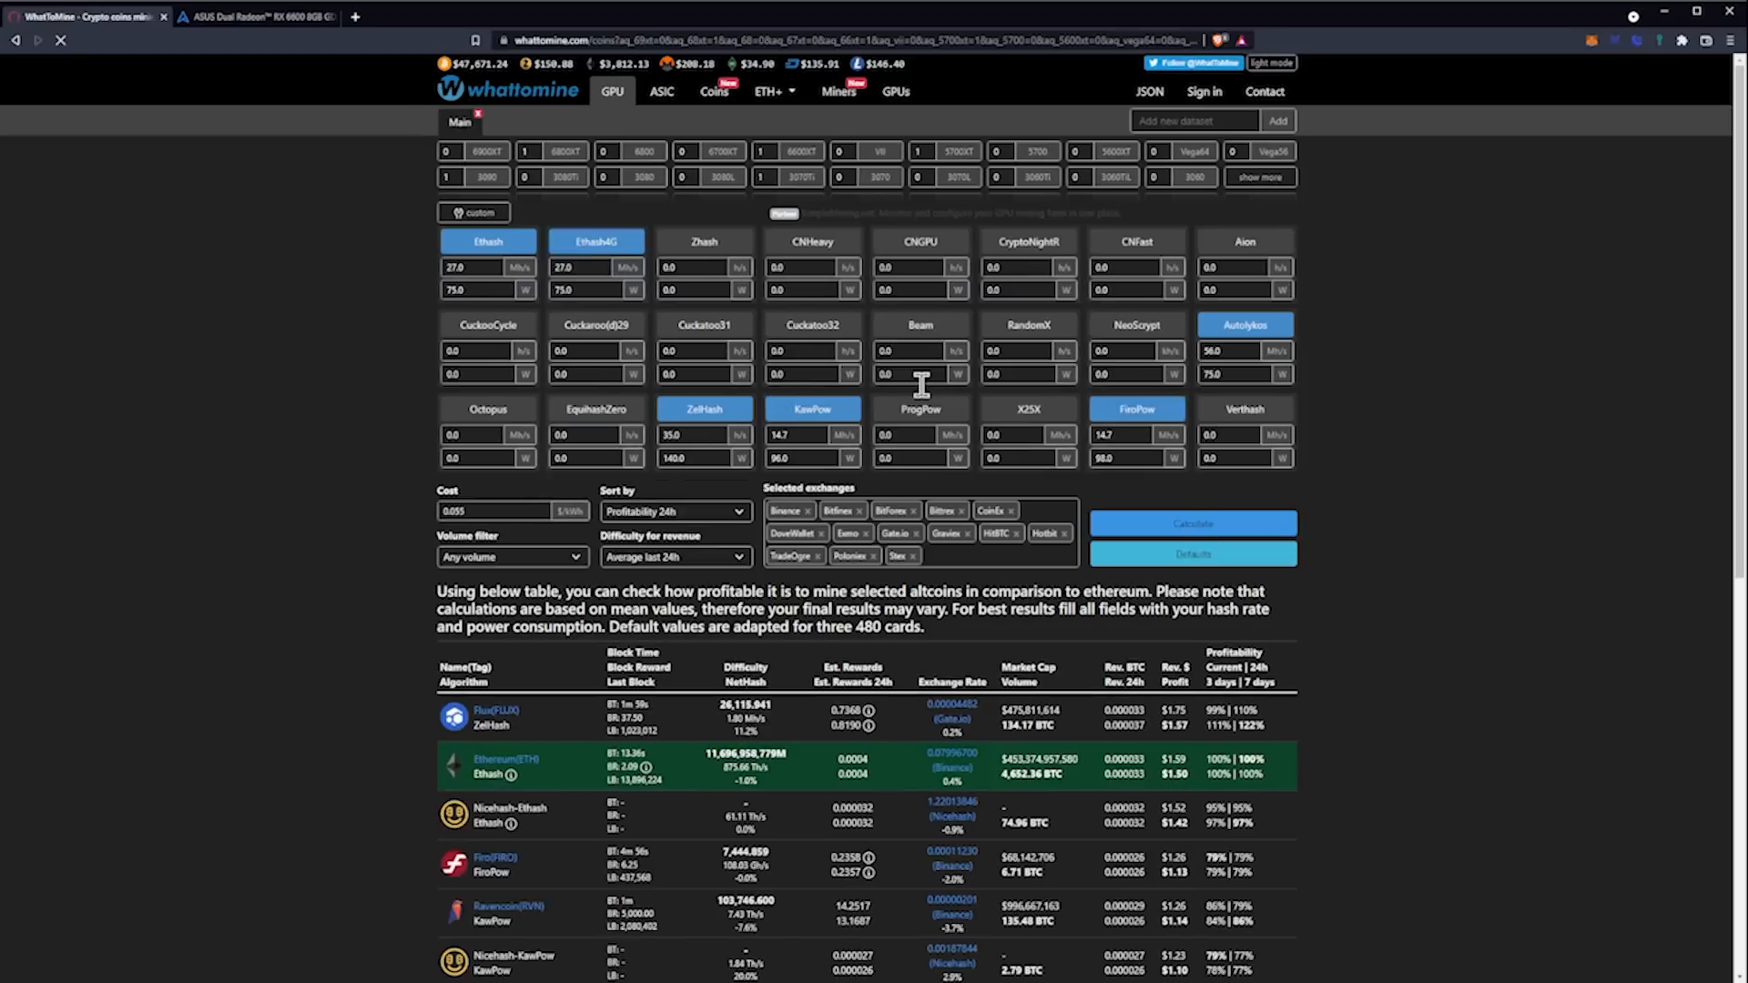
# Set electricity cost to 0.18 $/kWh and review the lowered profits, Flux at $1.15
pyautogui.scroll(-3)
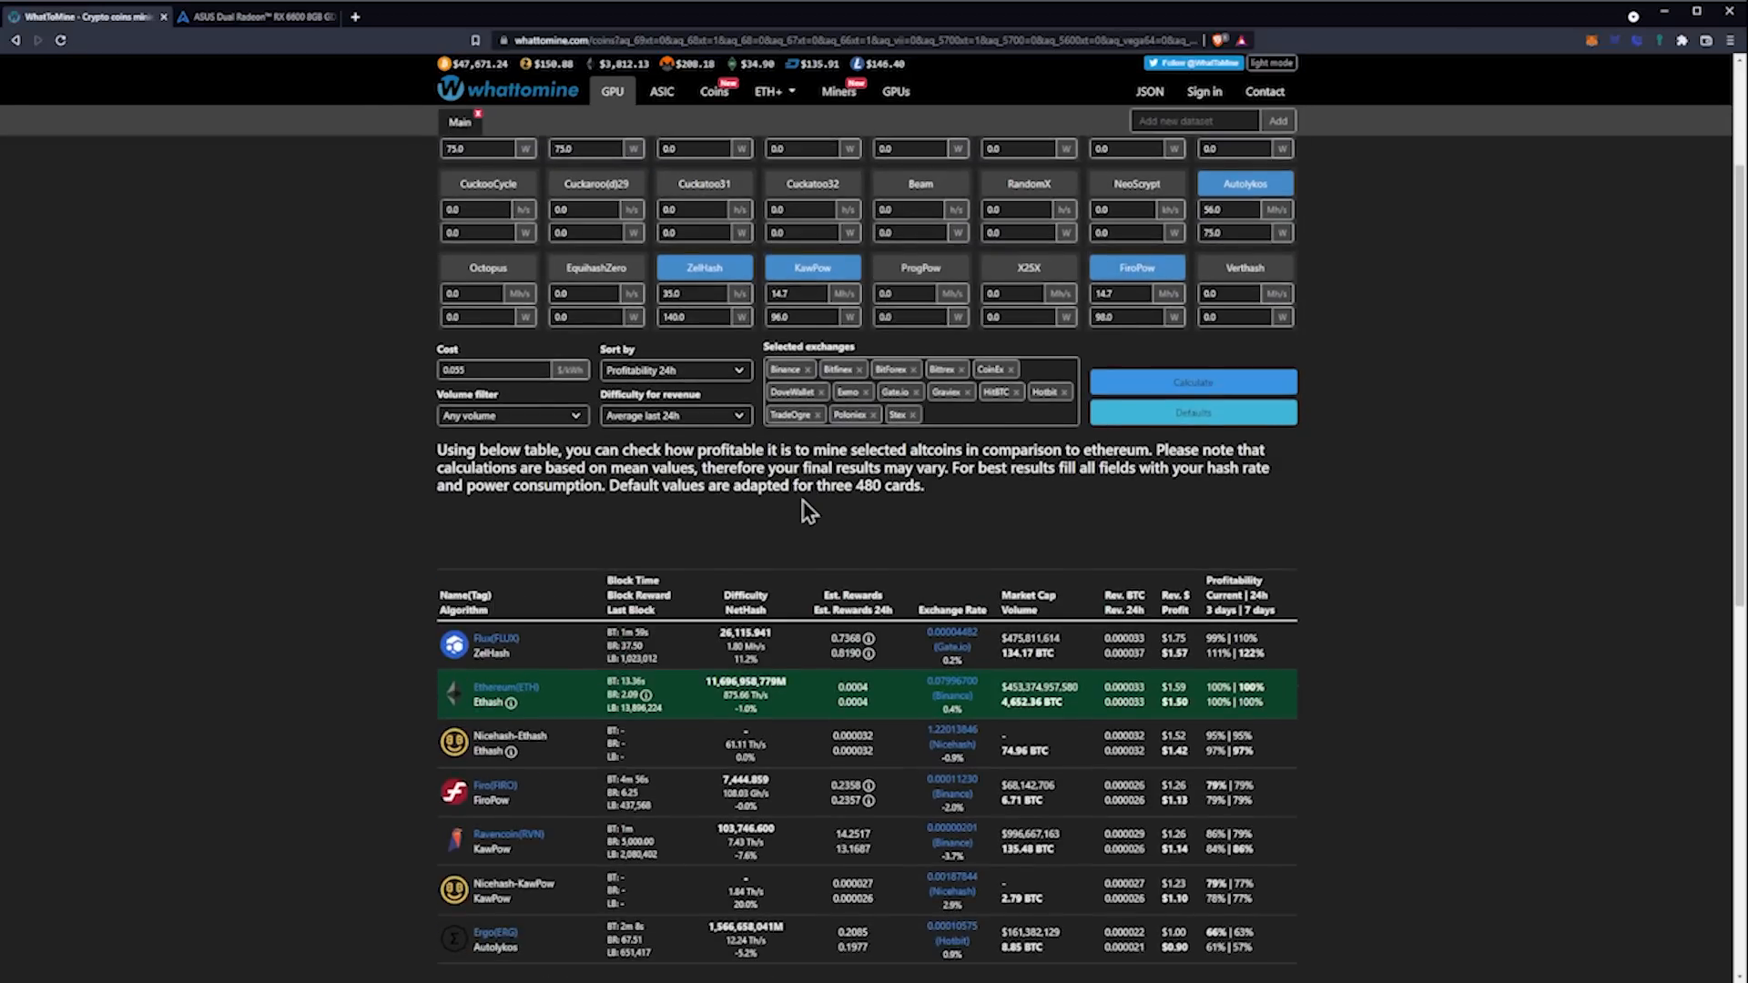
pyautogui.scroll(-3)
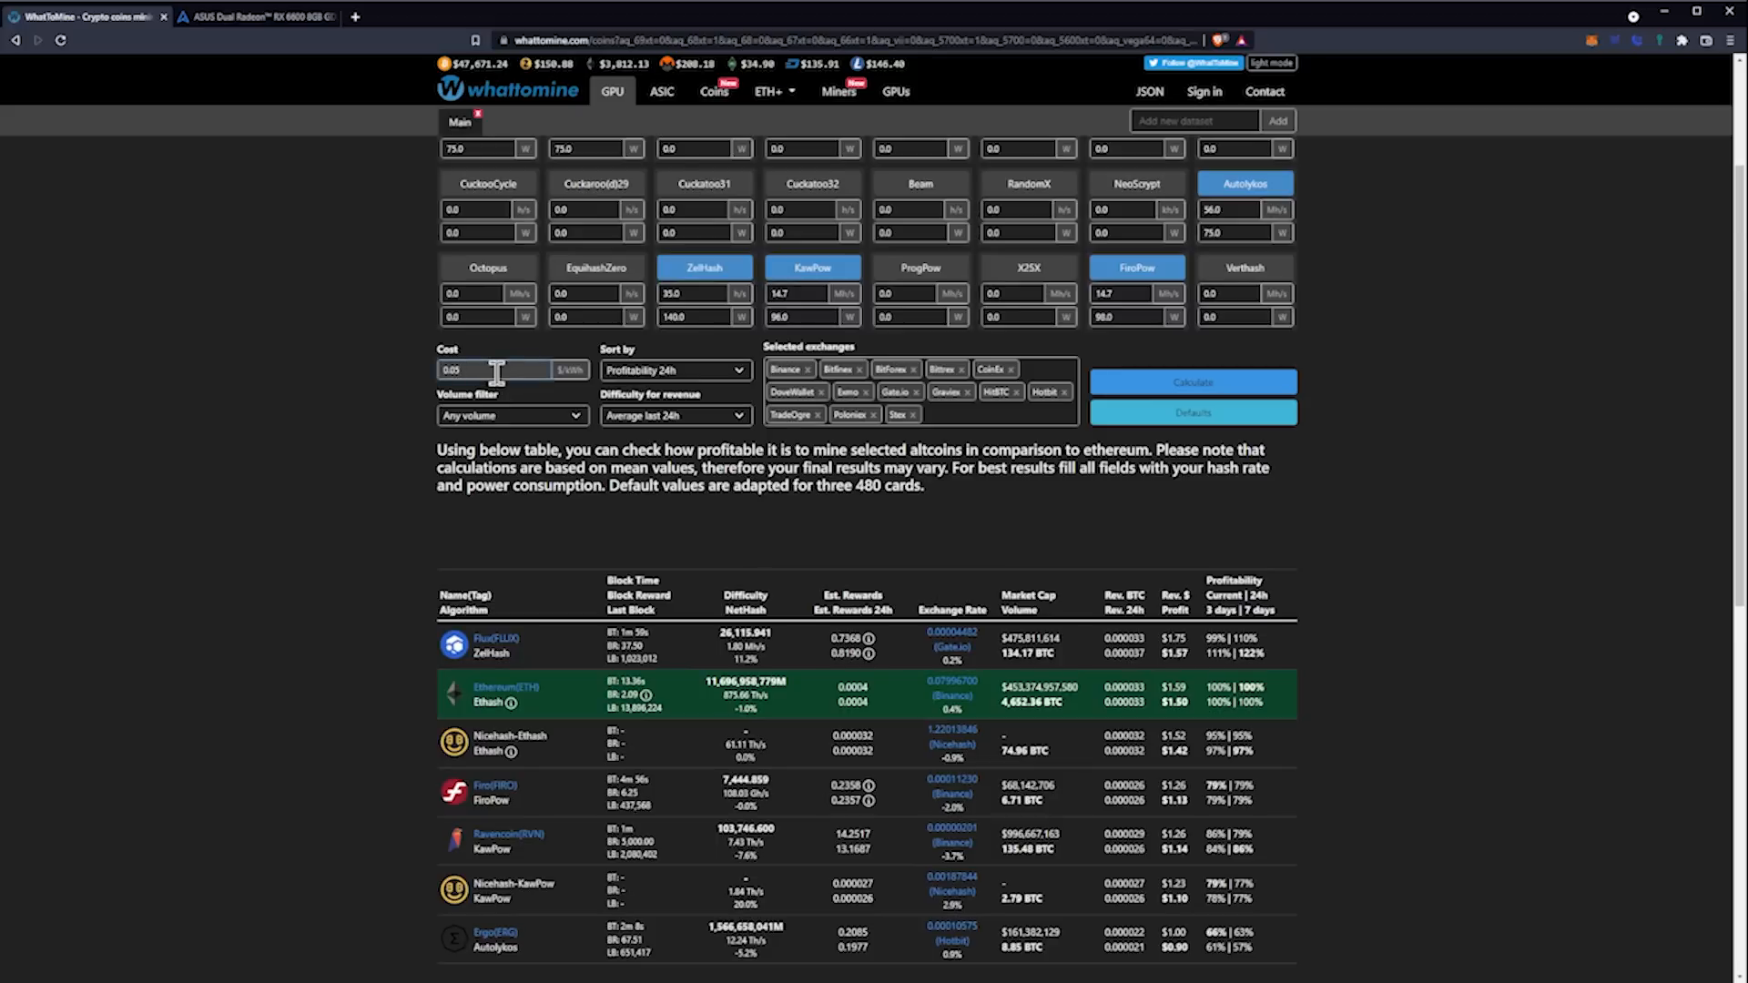
pyautogui.click(492, 370)
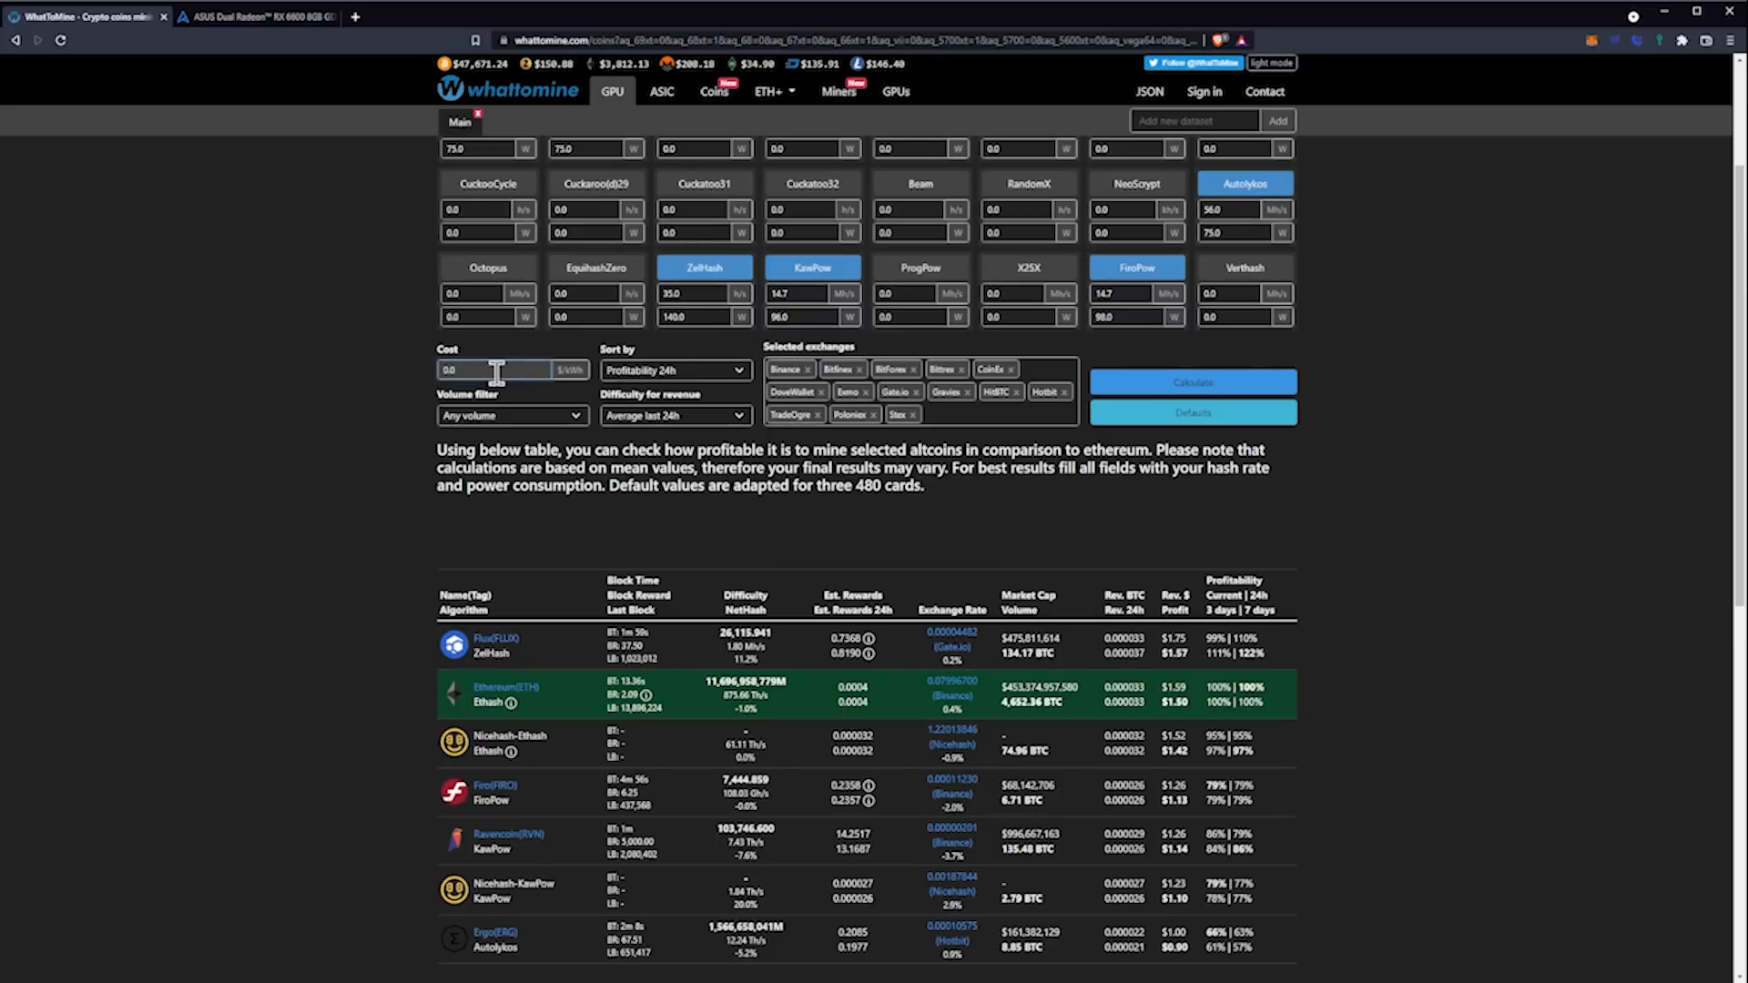
pyautogui.write('0.18')
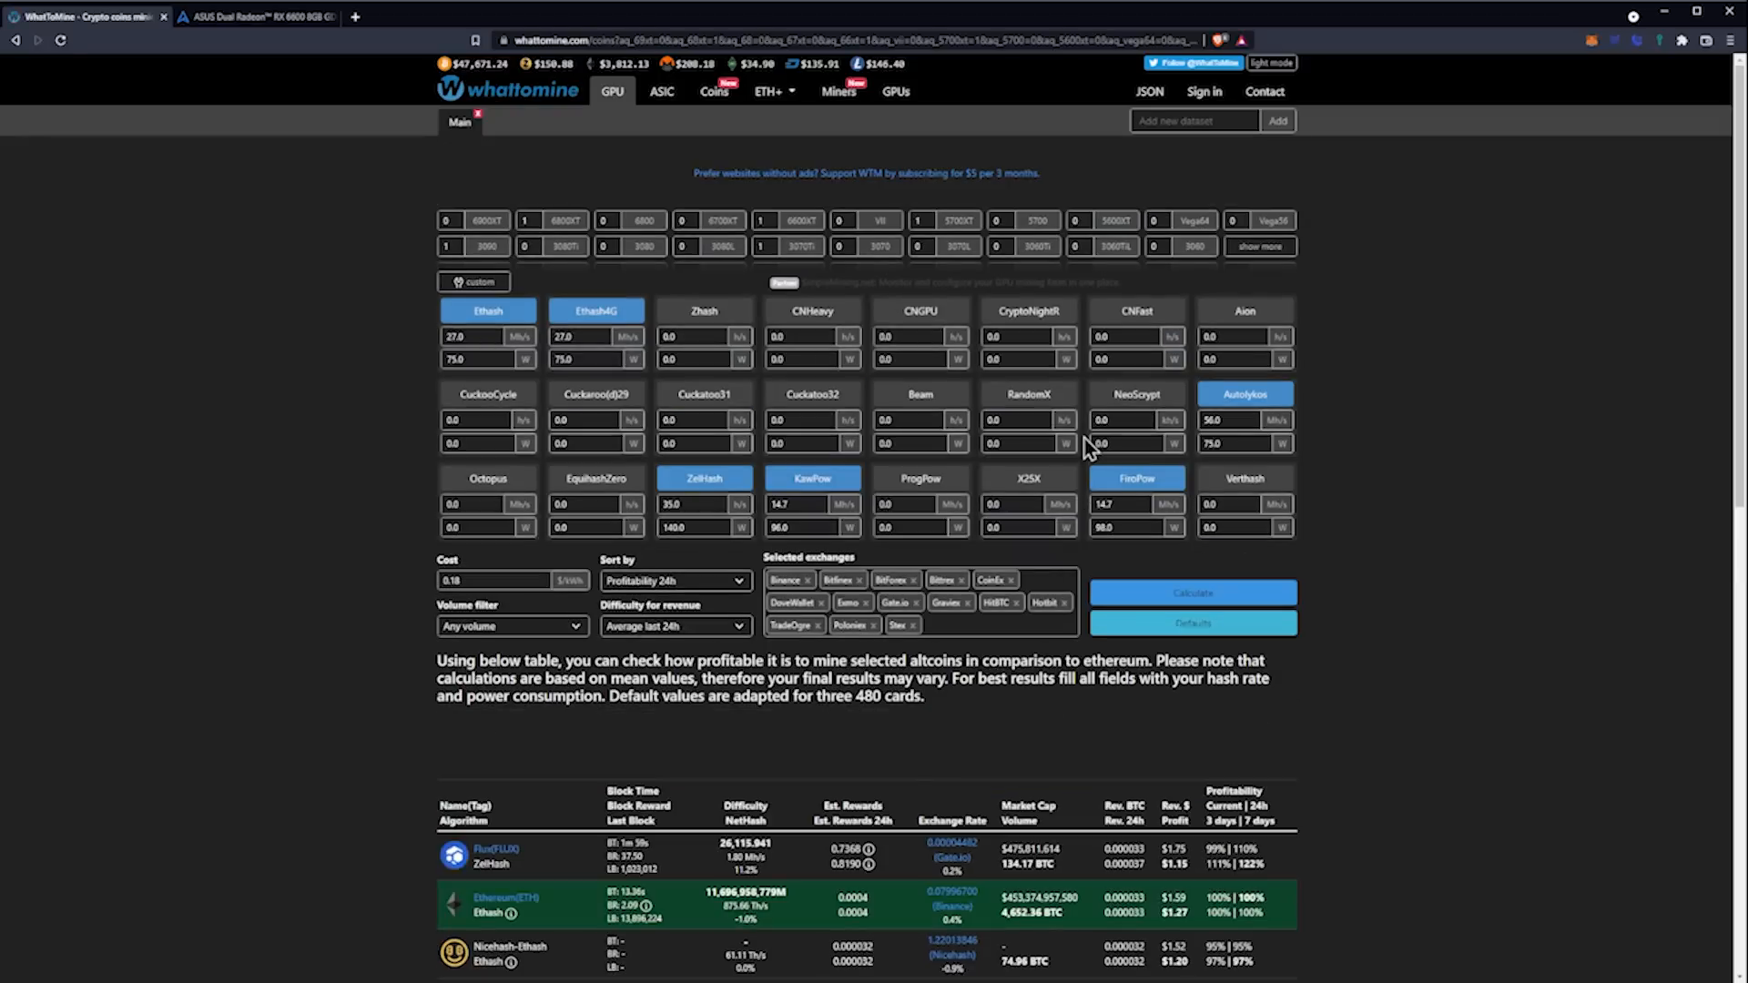
pyautogui.scroll(-3)
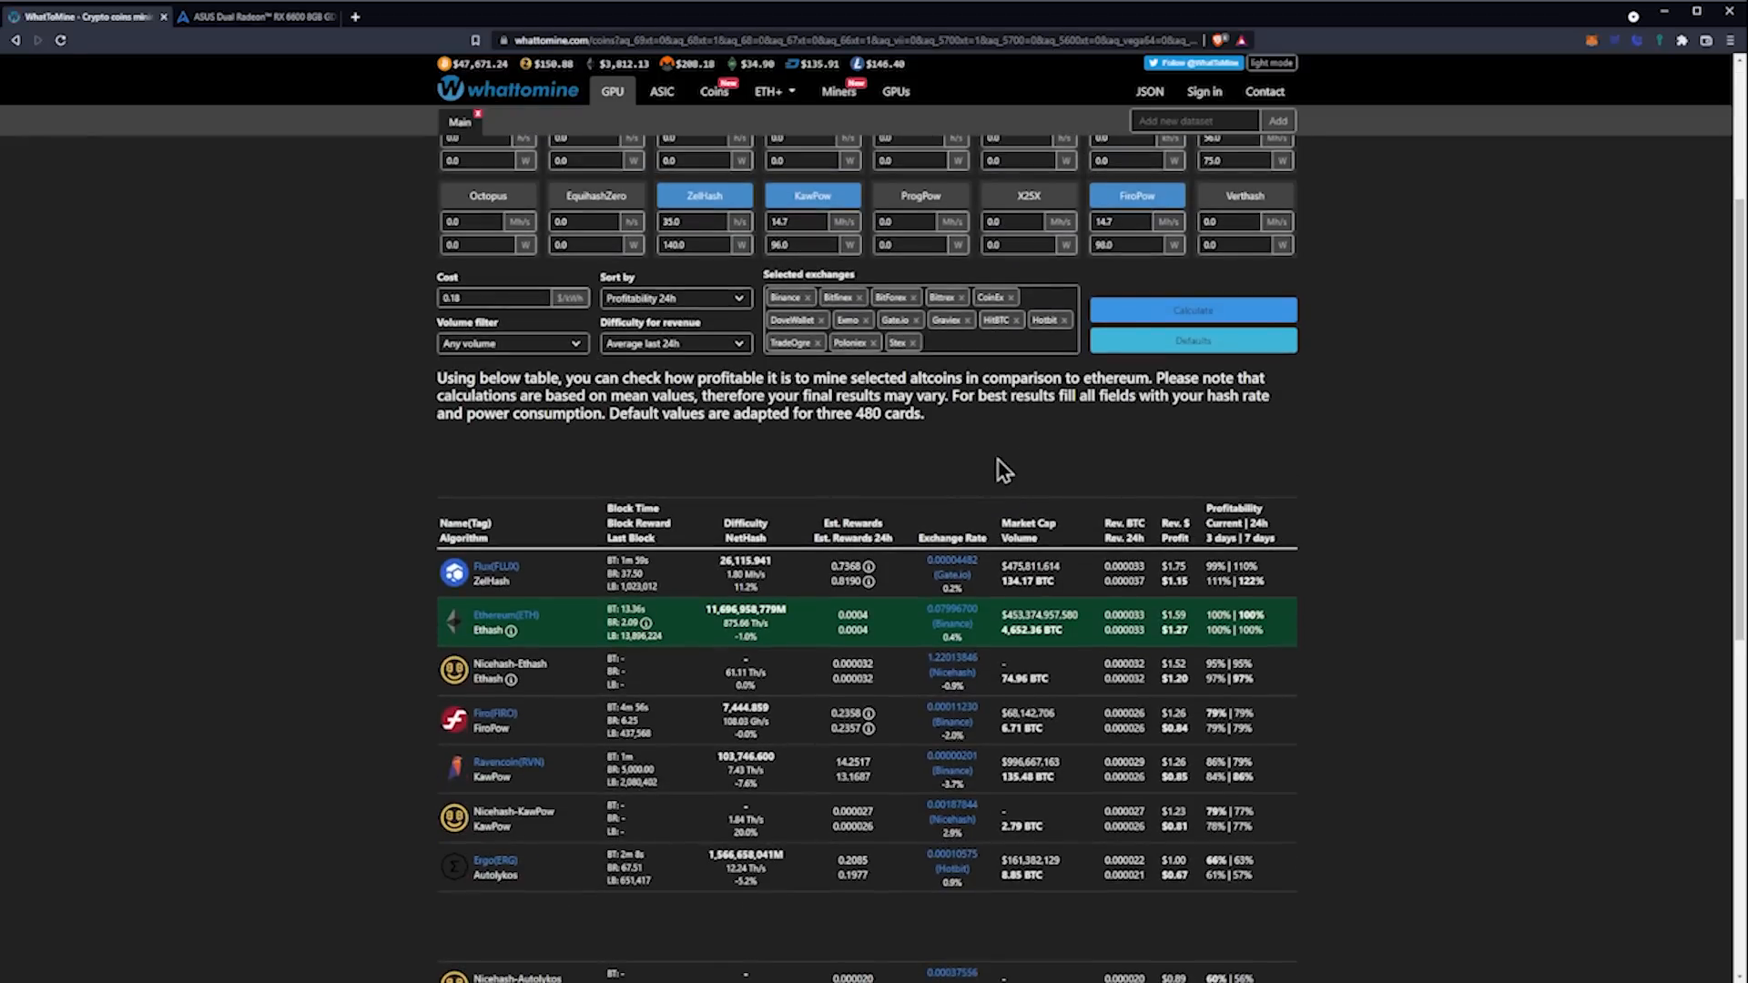